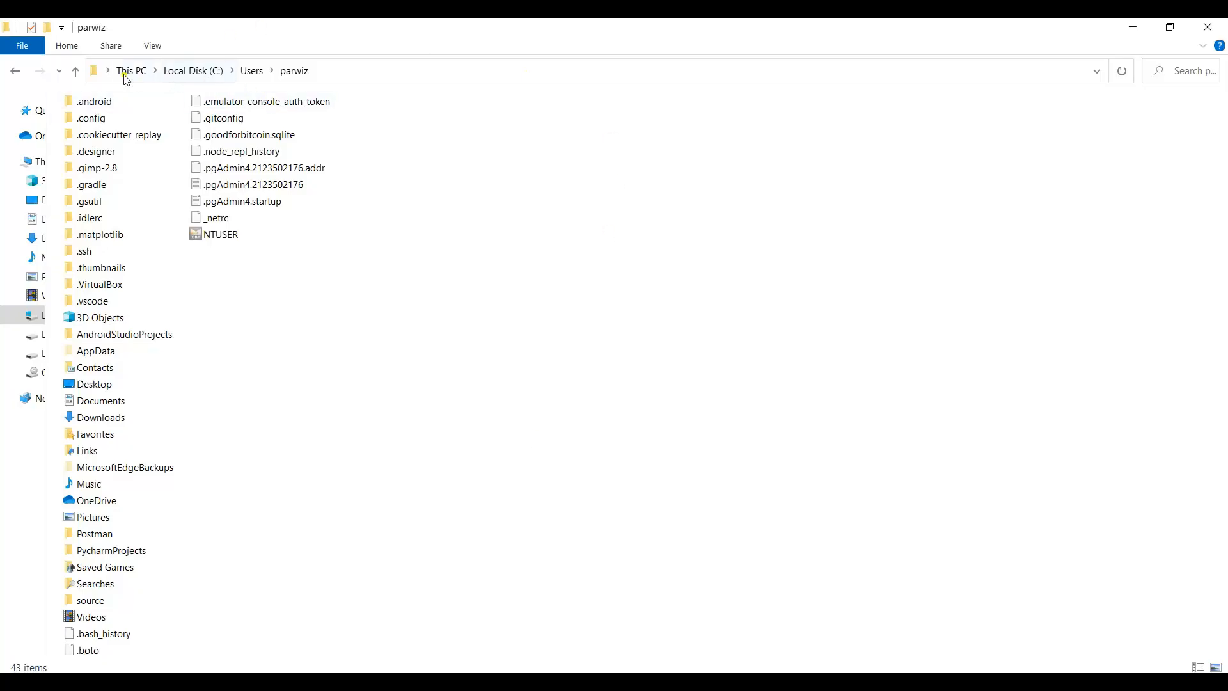
pyautogui.moveTo(193, 70)
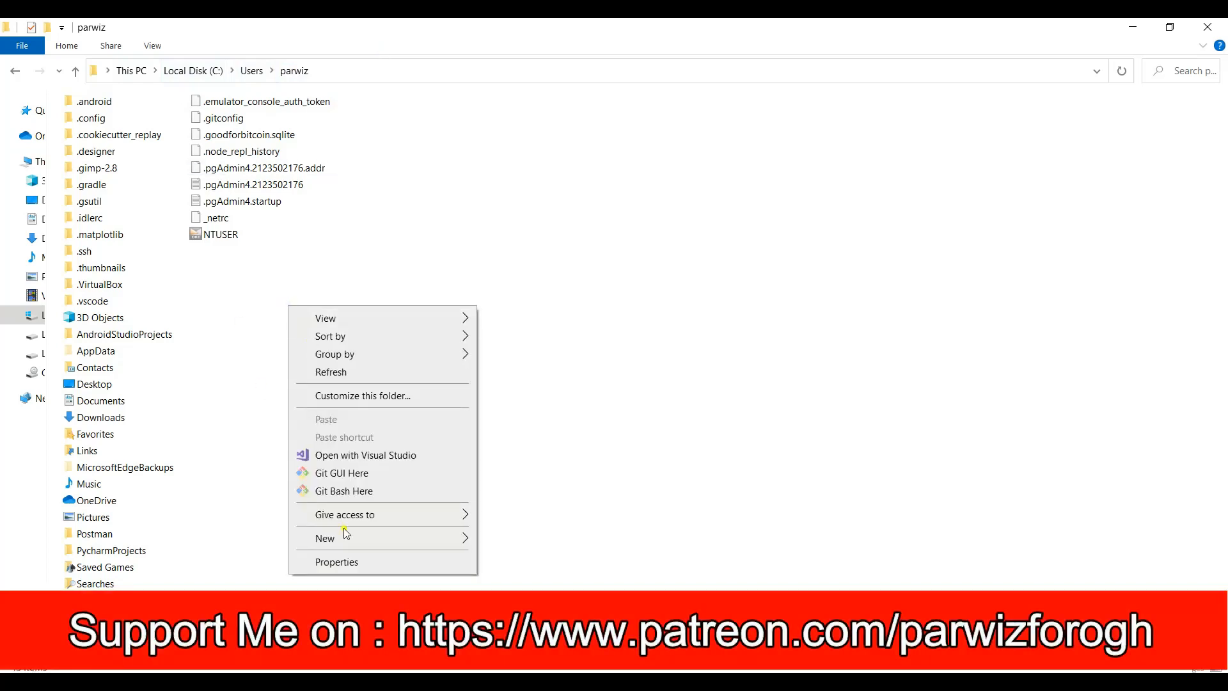
# Step: Create a new folder named .aws in the home directory and select it
pyautogui.click(324, 538)
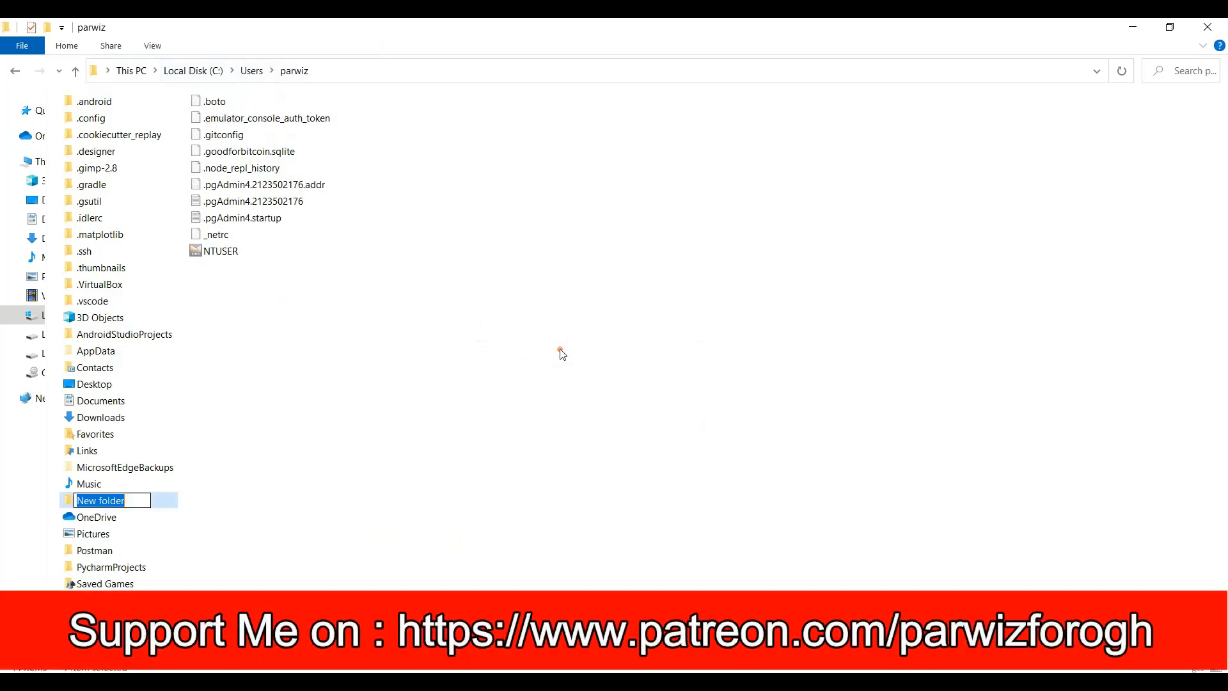
pyautogui.write('.aw')
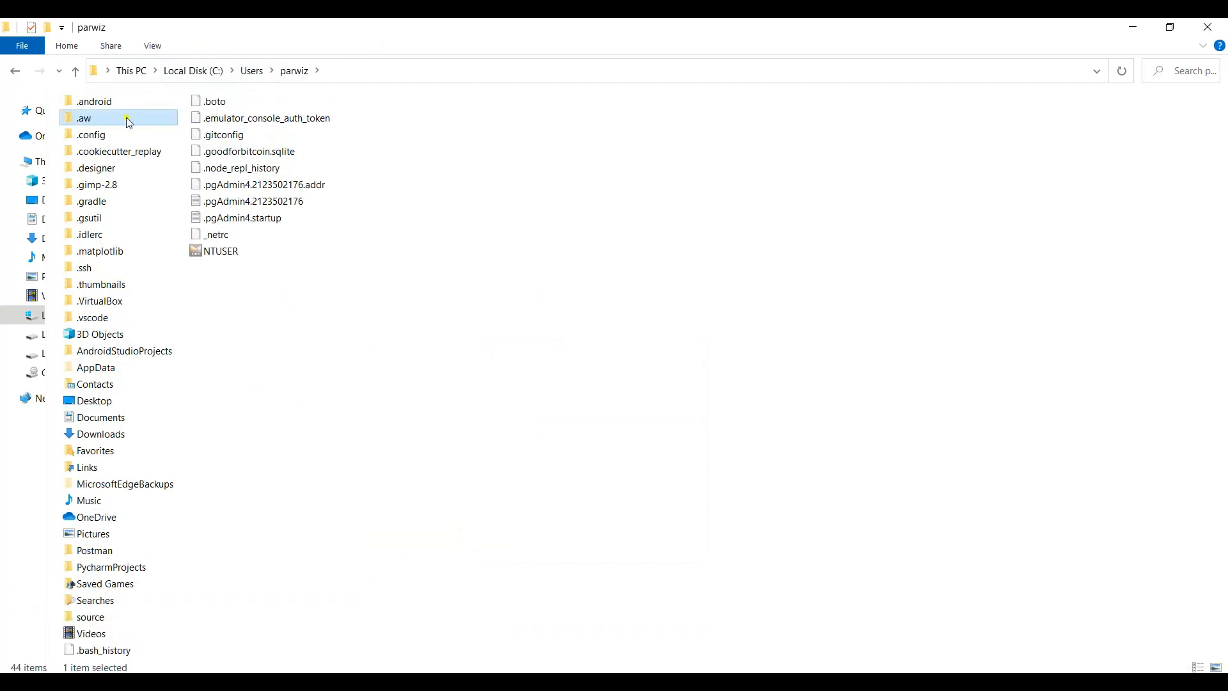
pyautogui.click(83, 118)
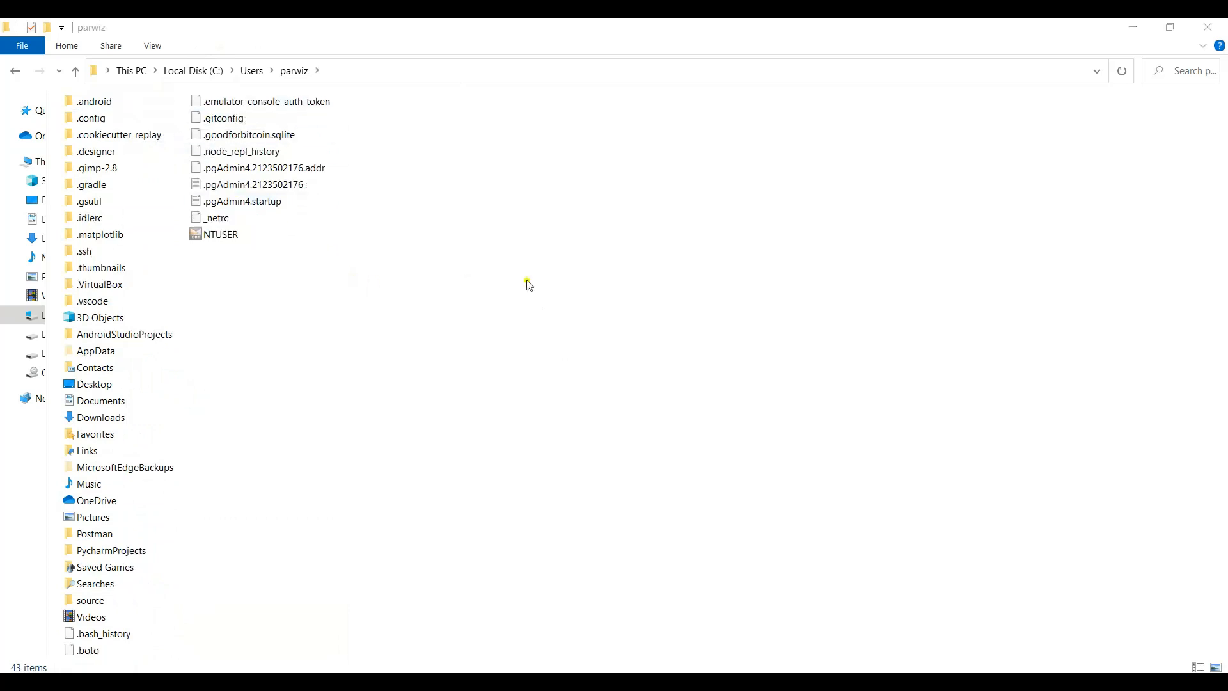
pyautogui.moveTo(758, 311)
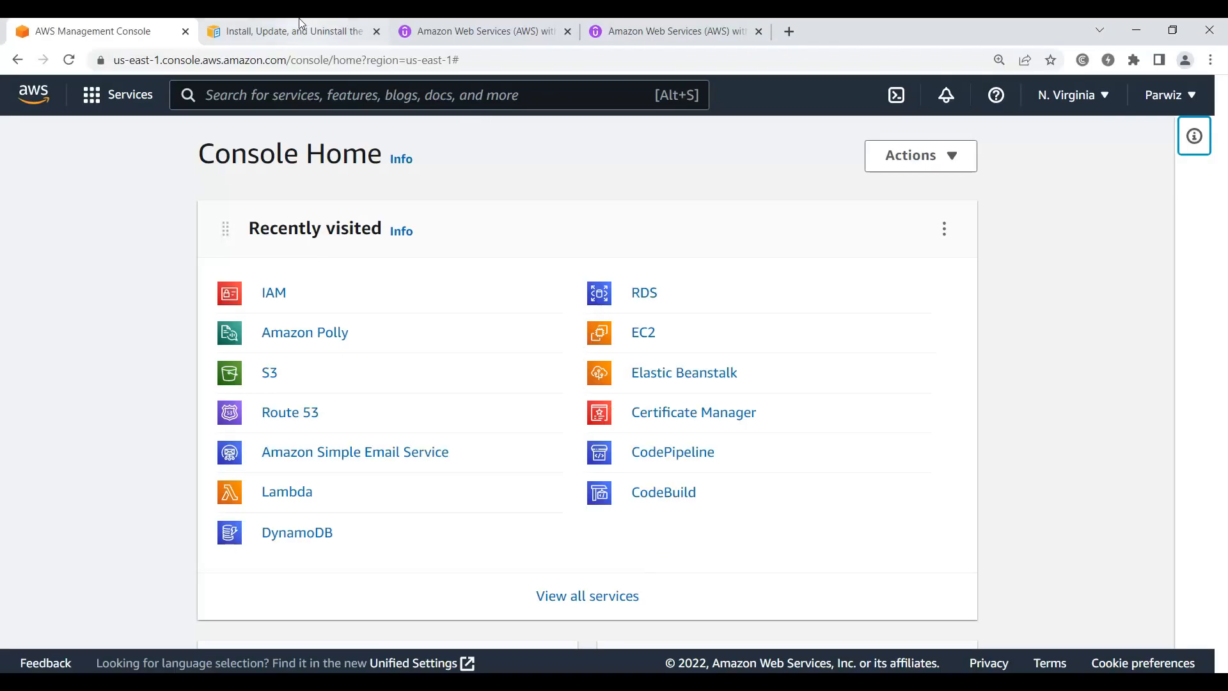
# Step: Browse the AWS CLI install guide and the two Udemy AWS course pages
pyautogui.click(293, 31)
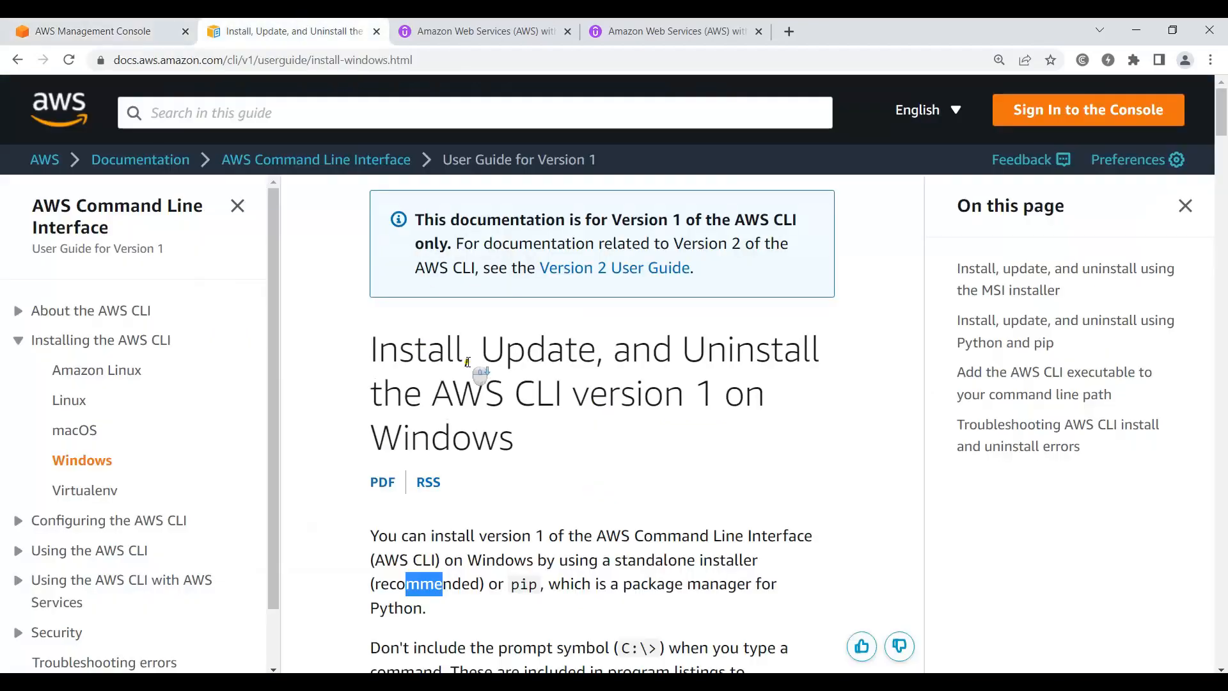
pyautogui.scroll(-3)
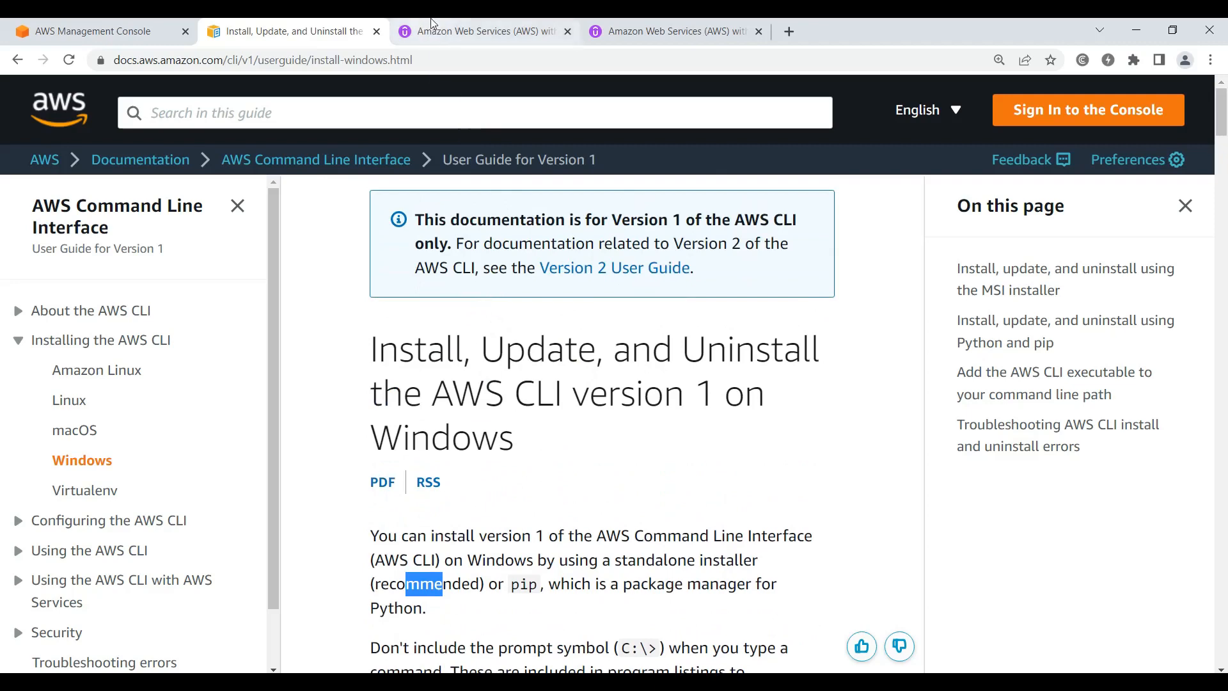
pyautogui.click(478, 31)
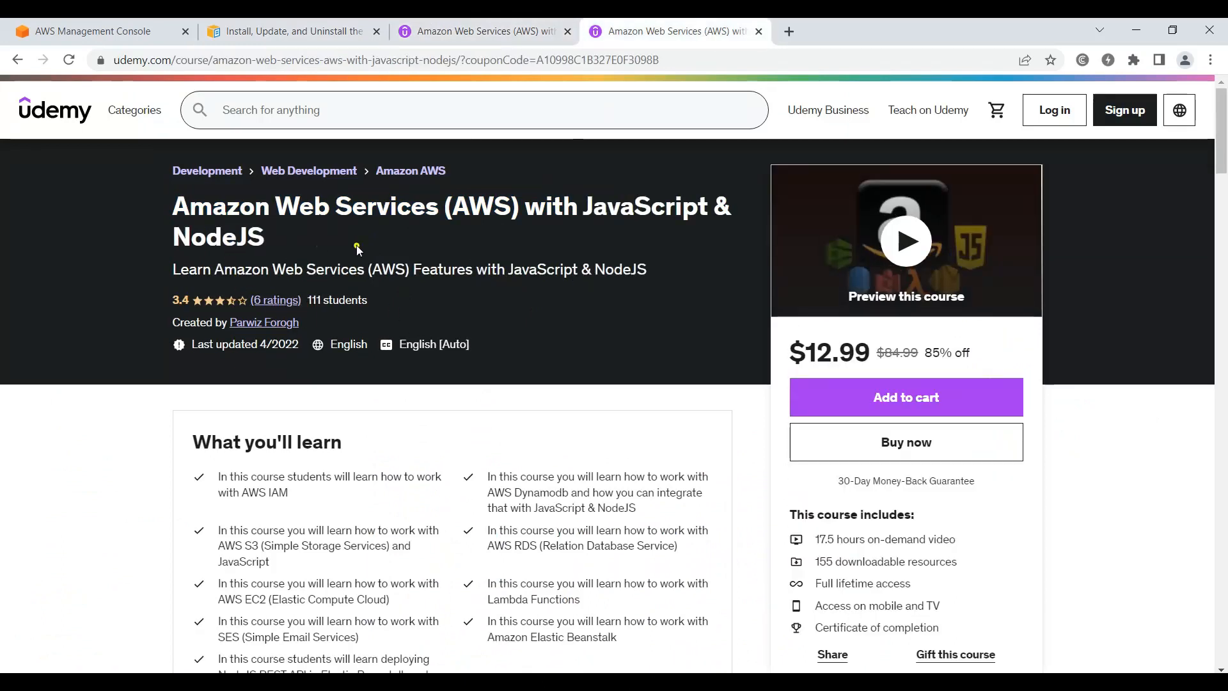
pyautogui.click(482, 32)
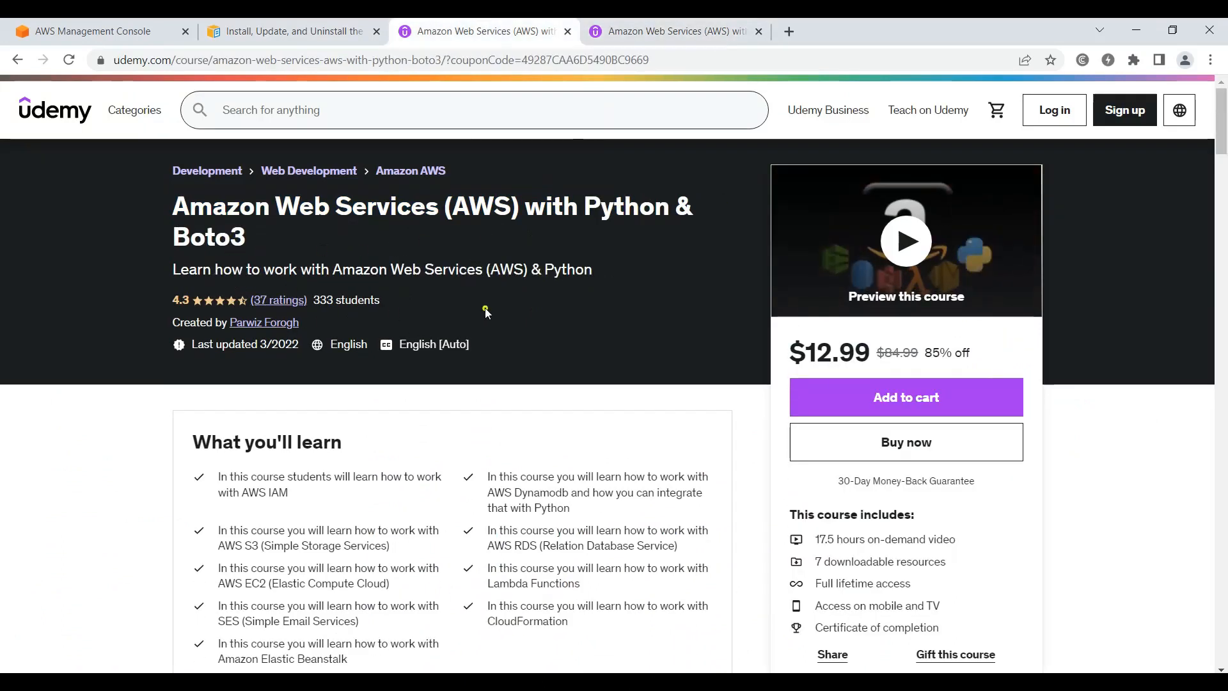
pyautogui.moveTo(485, 311)
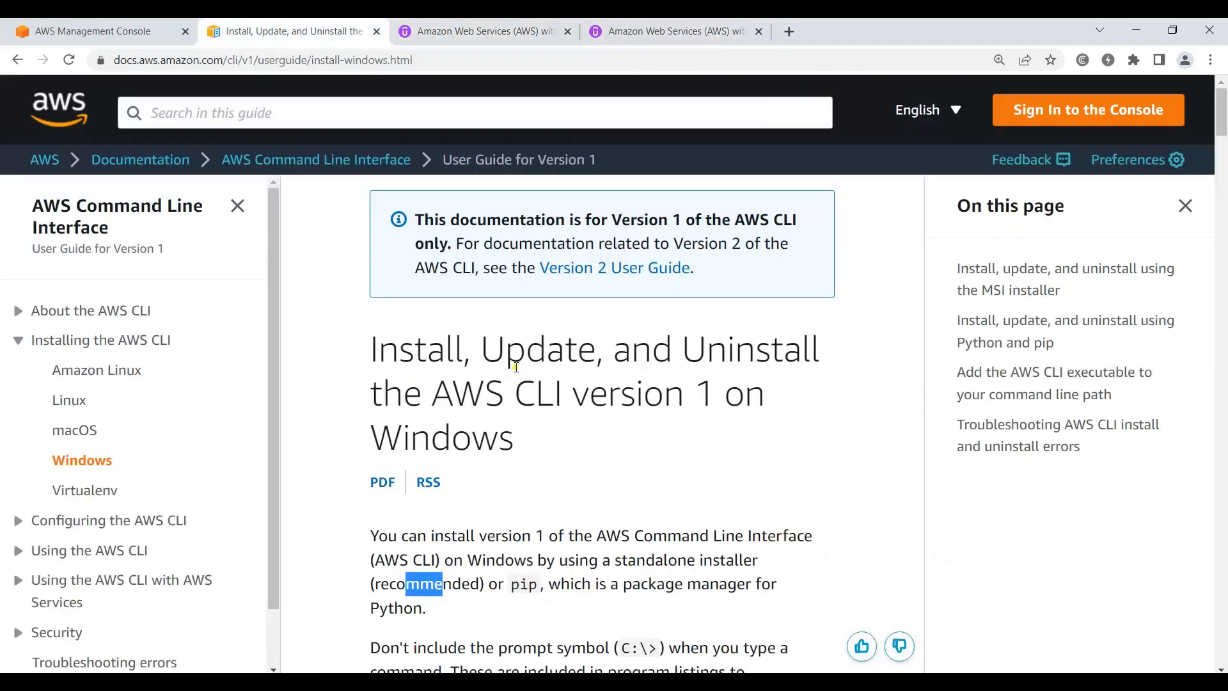
# Step: Scroll the Install AWS CLI on Windows page down to the Python and pip section
pyautogui.scroll(-3)
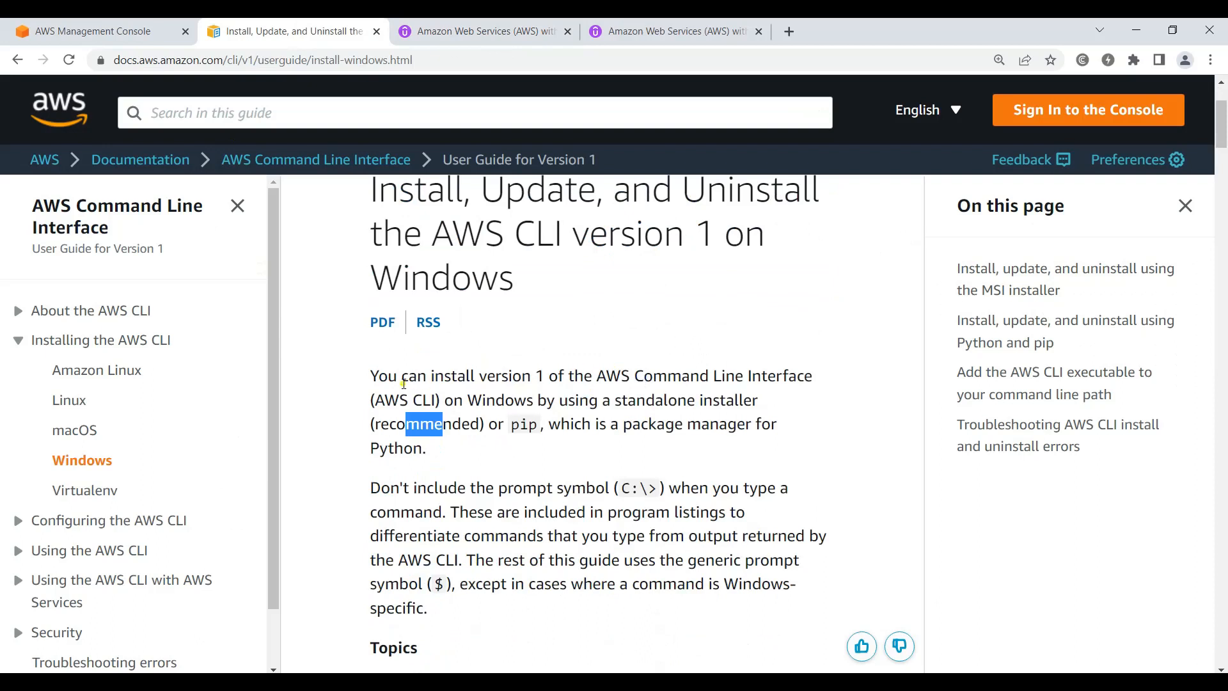
pyautogui.moveTo(491, 406)
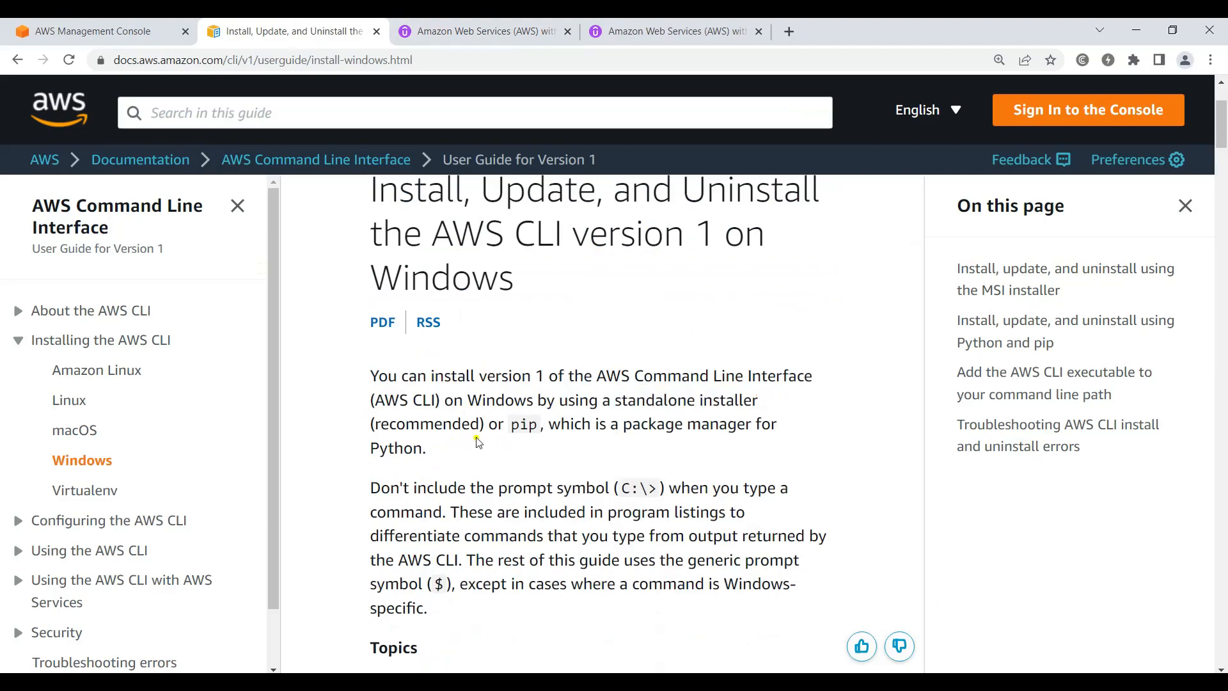
pyautogui.moveTo(453, 460)
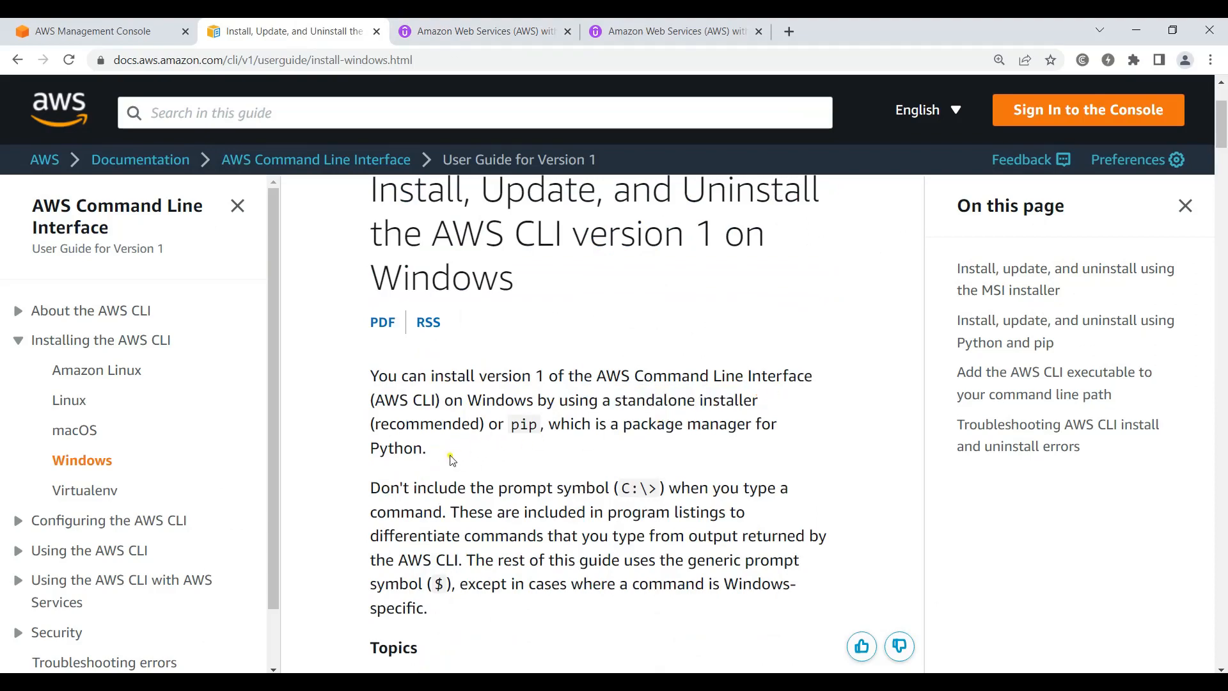
pyautogui.scroll(-3)
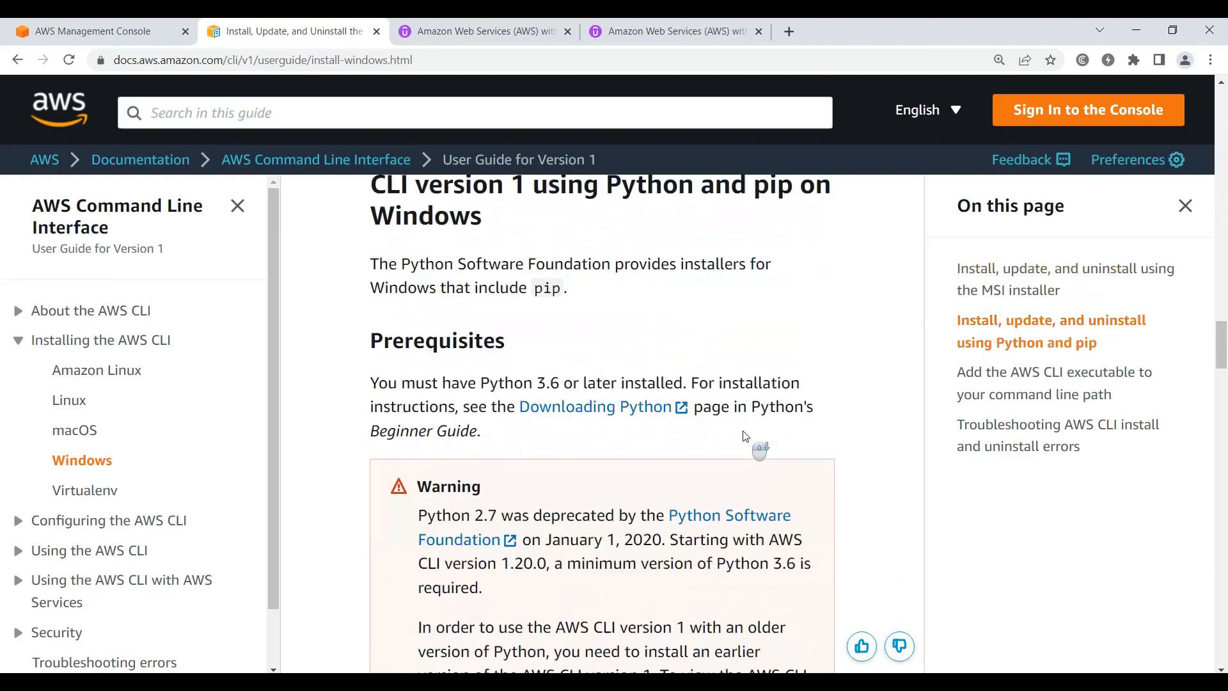
pyautogui.scroll(-3)
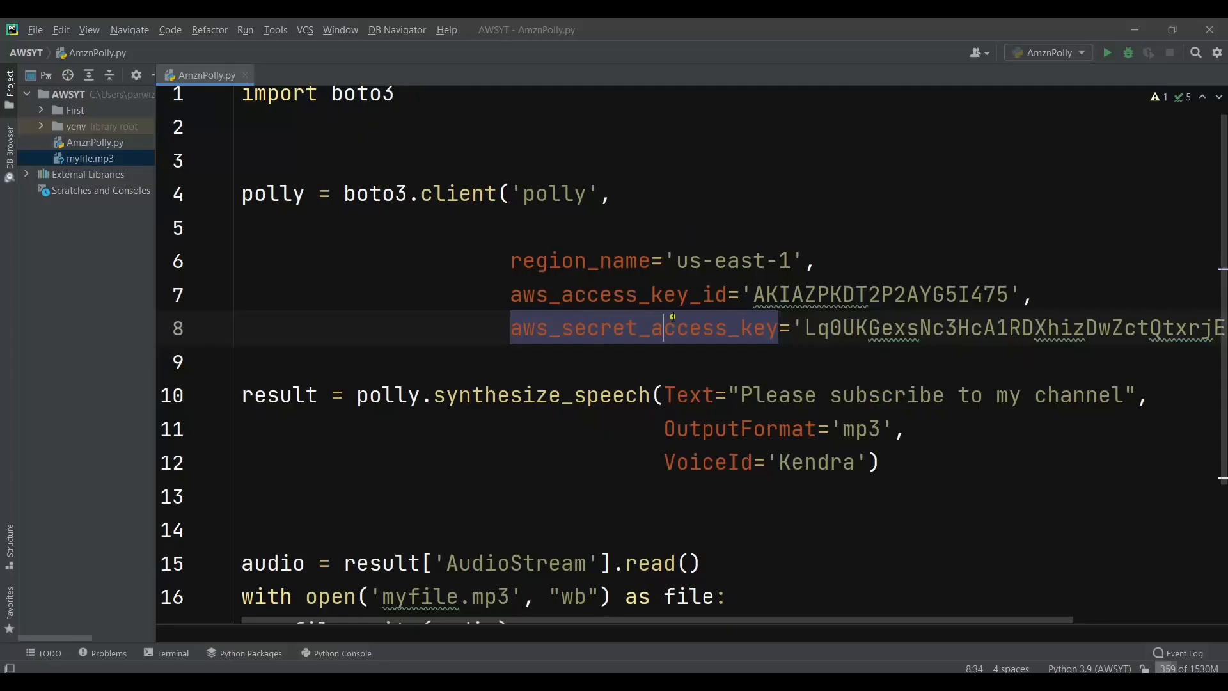
pyautogui.moveTo(678, 506)
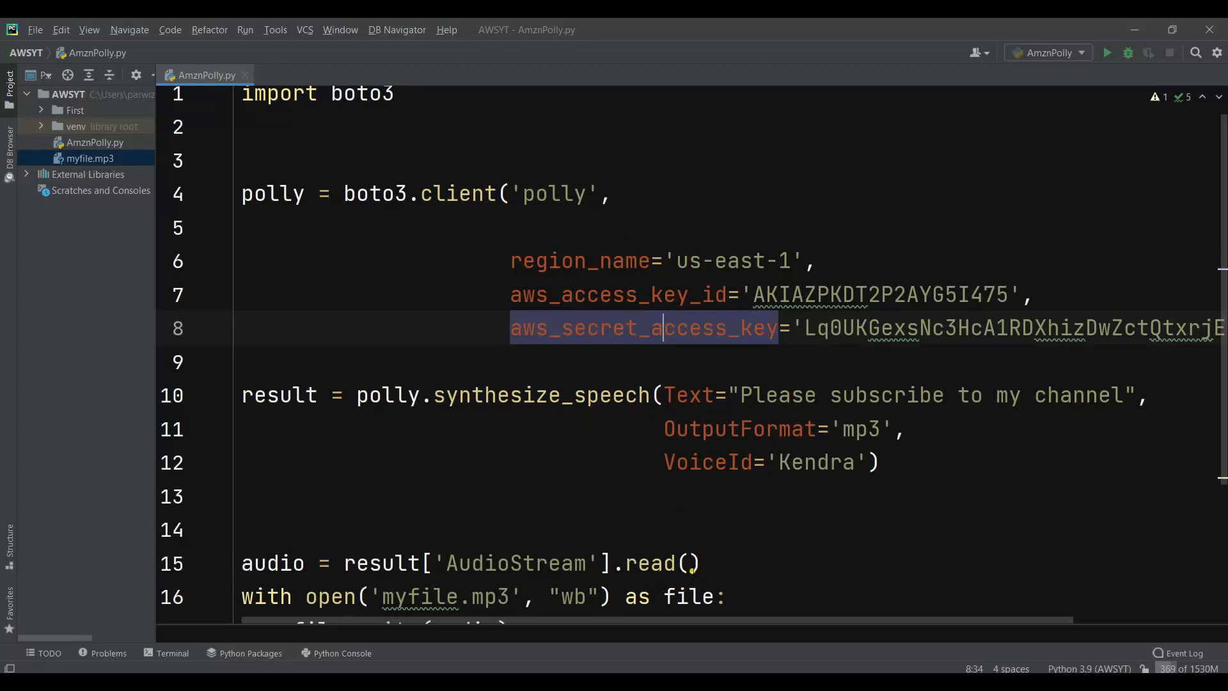
pyautogui.moveTo(671, 492)
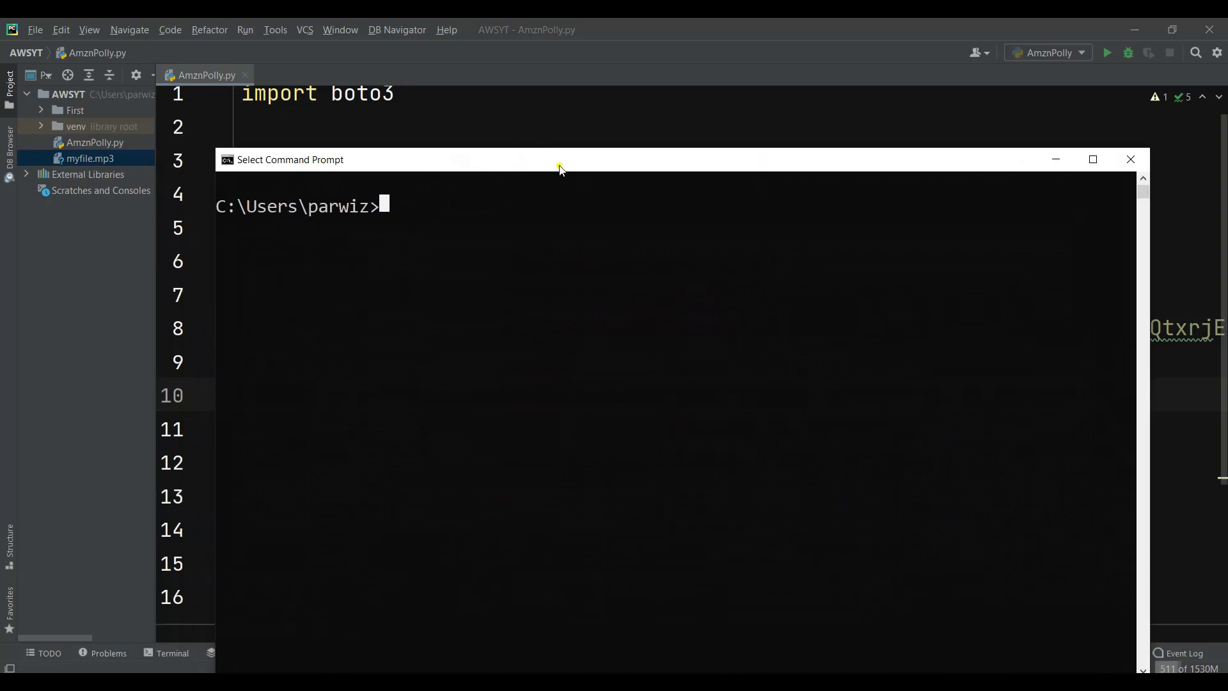
# Step: Enter the aws configure command at the Command Prompt
pyautogui.write('aws c')
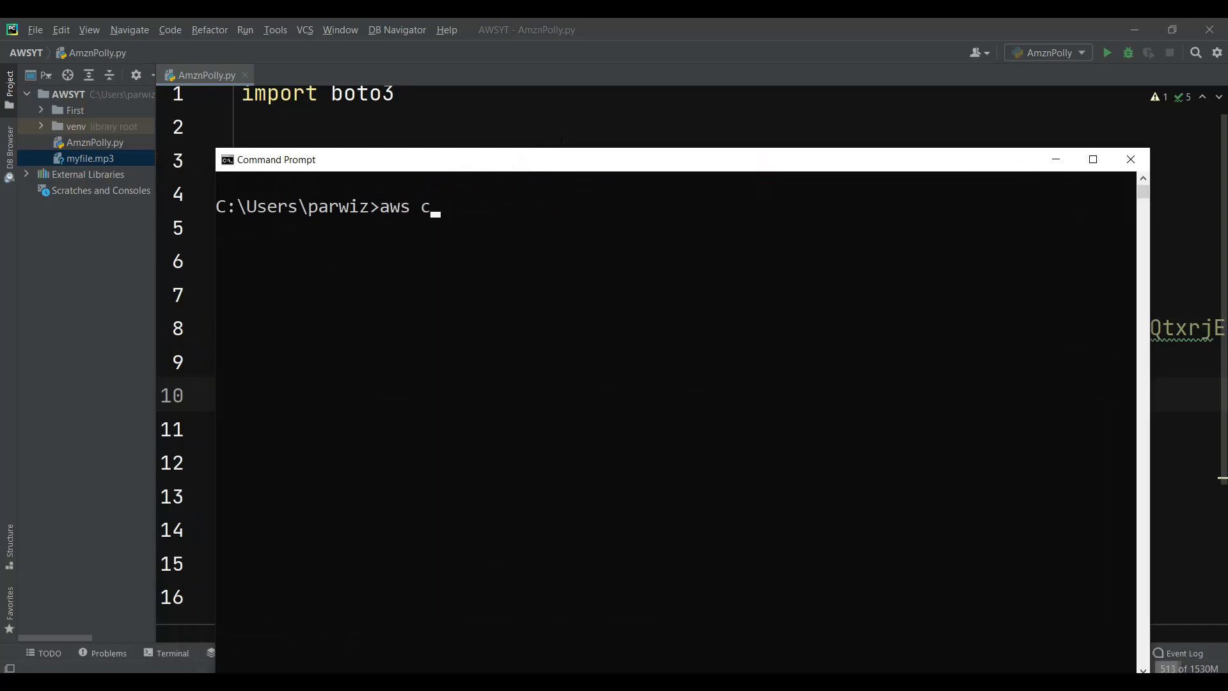
pyautogui.write('onfg')
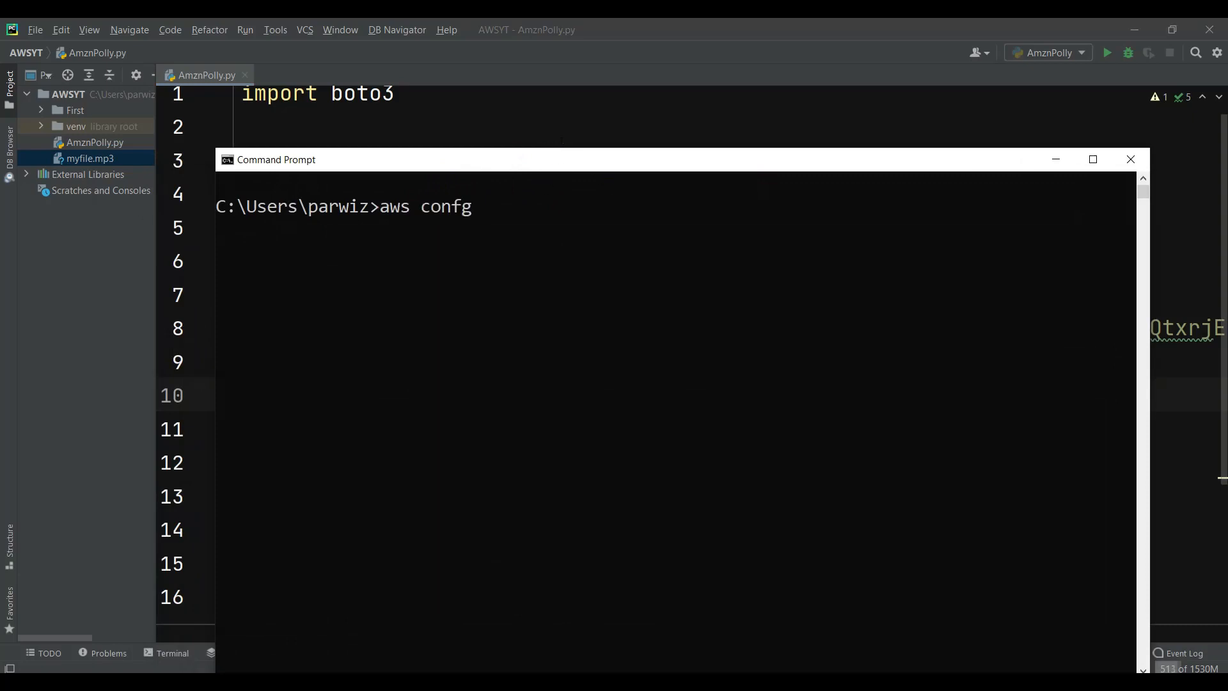
pyautogui.write('i')
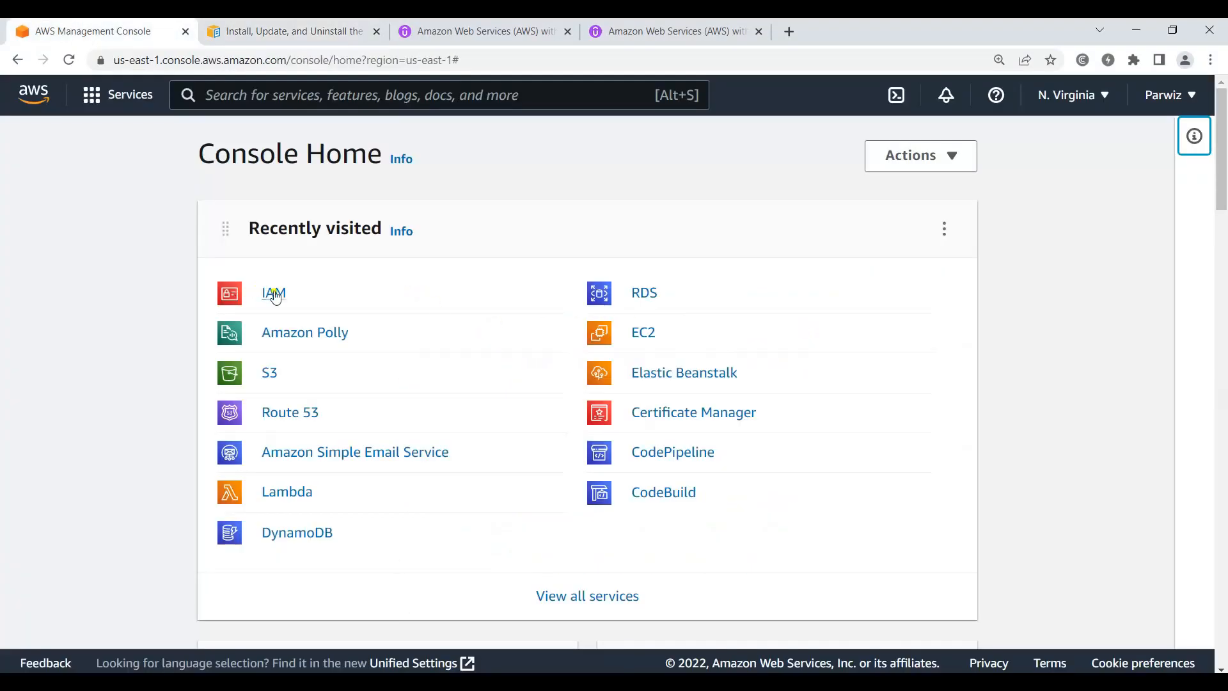
# Step: Go to IAM's Users list and start the Add users wizard
pyautogui.click(273, 293)
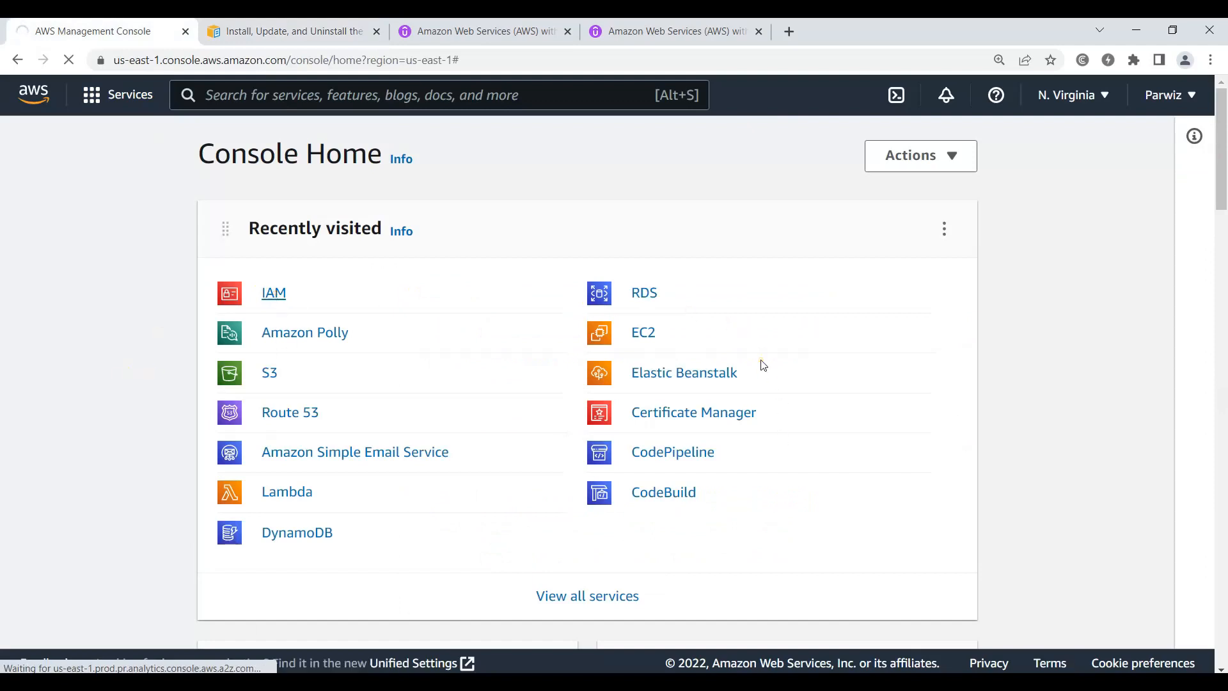
pyautogui.click(273, 293)
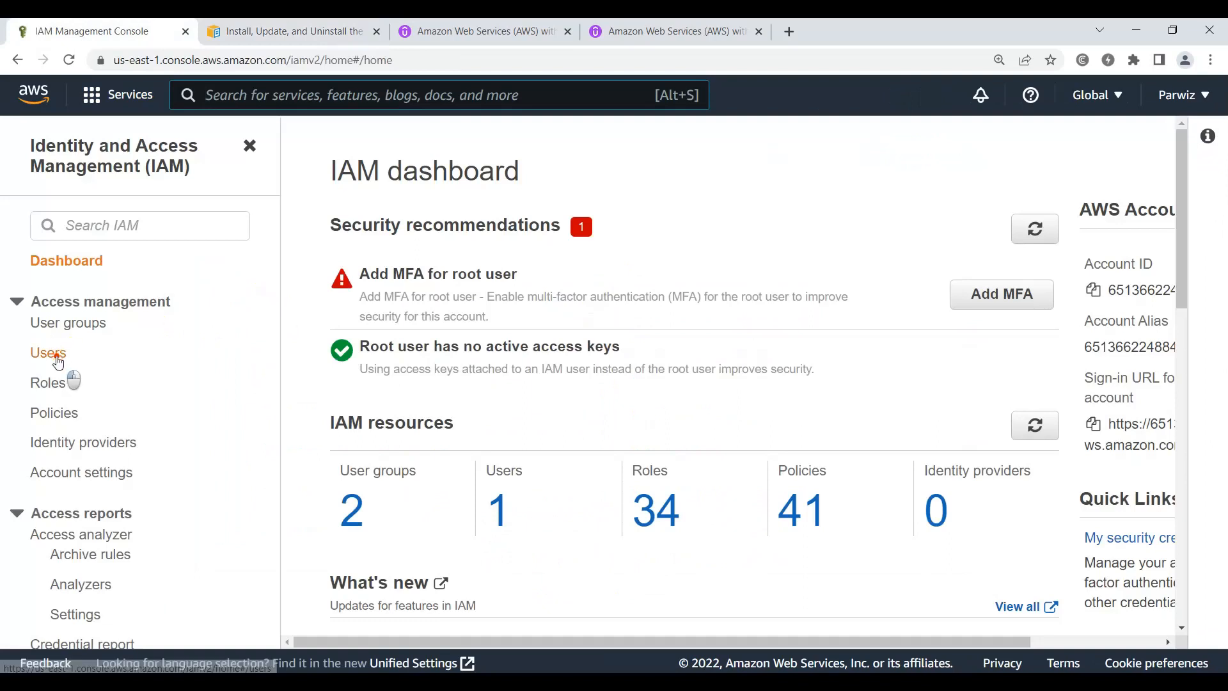
pyautogui.click(49, 353)
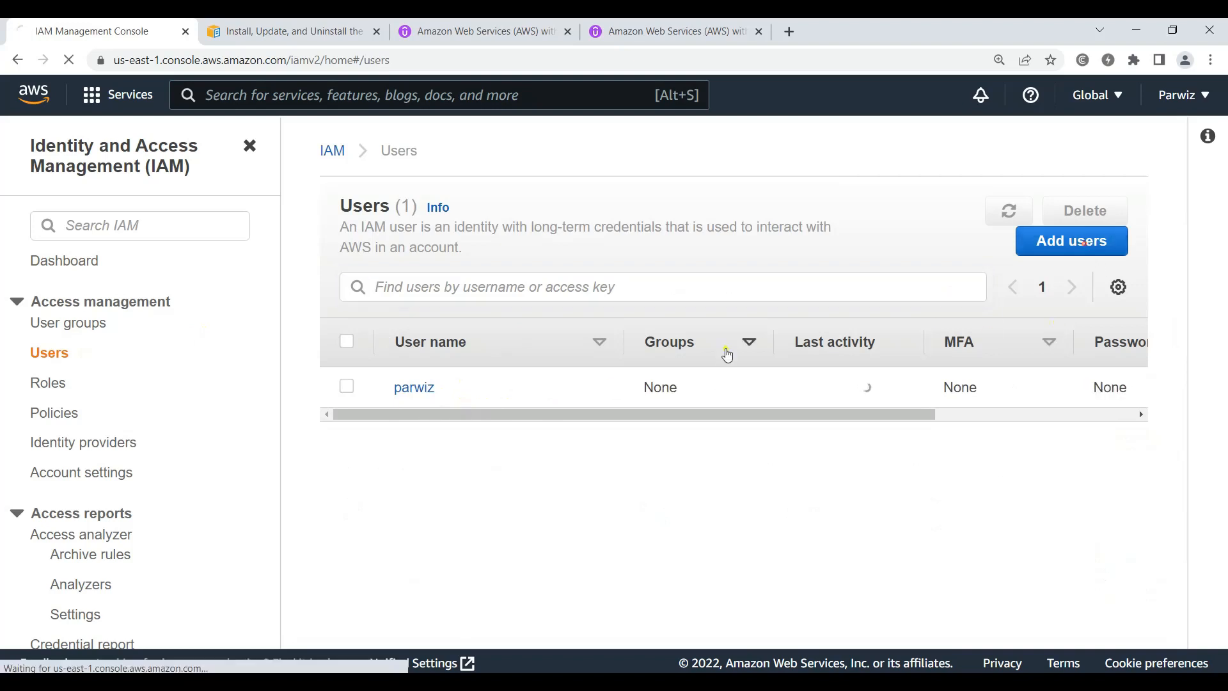
pyautogui.click(1070, 241)
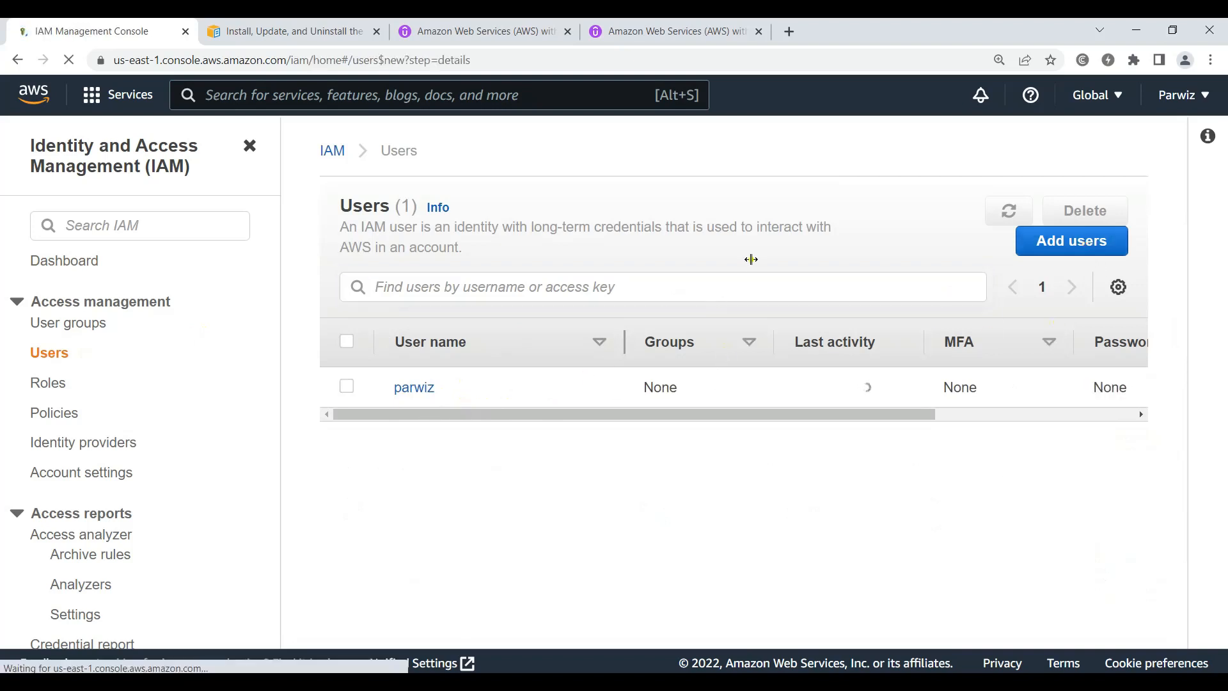
pyautogui.moveTo(788, 198)
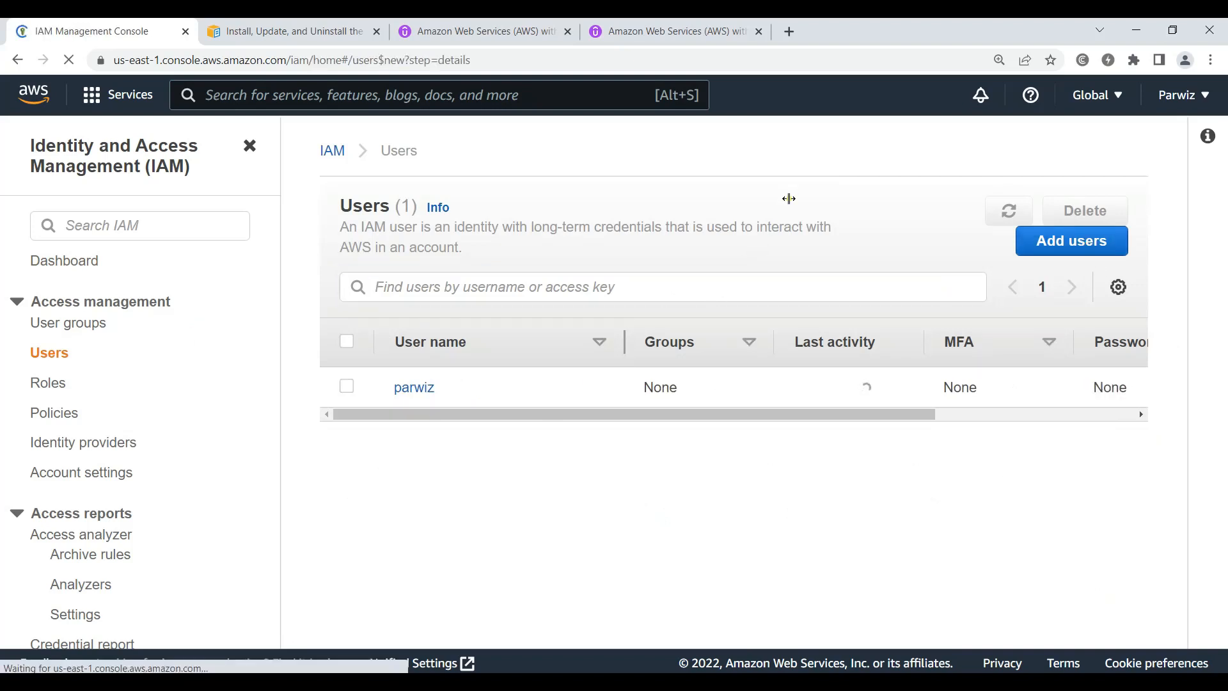
pyautogui.click(1071, 241)
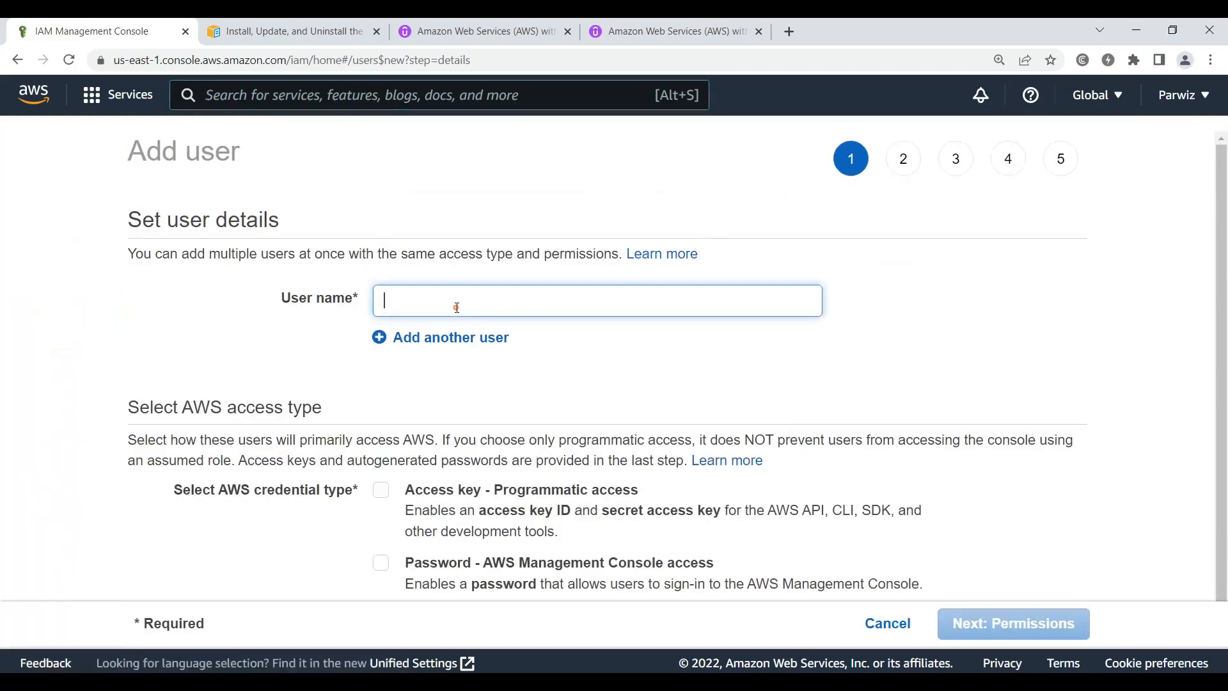
# Step: Name the user newuser, enable programmatic access and choose to attach existing policies directly
pyautogui.write('newuser')
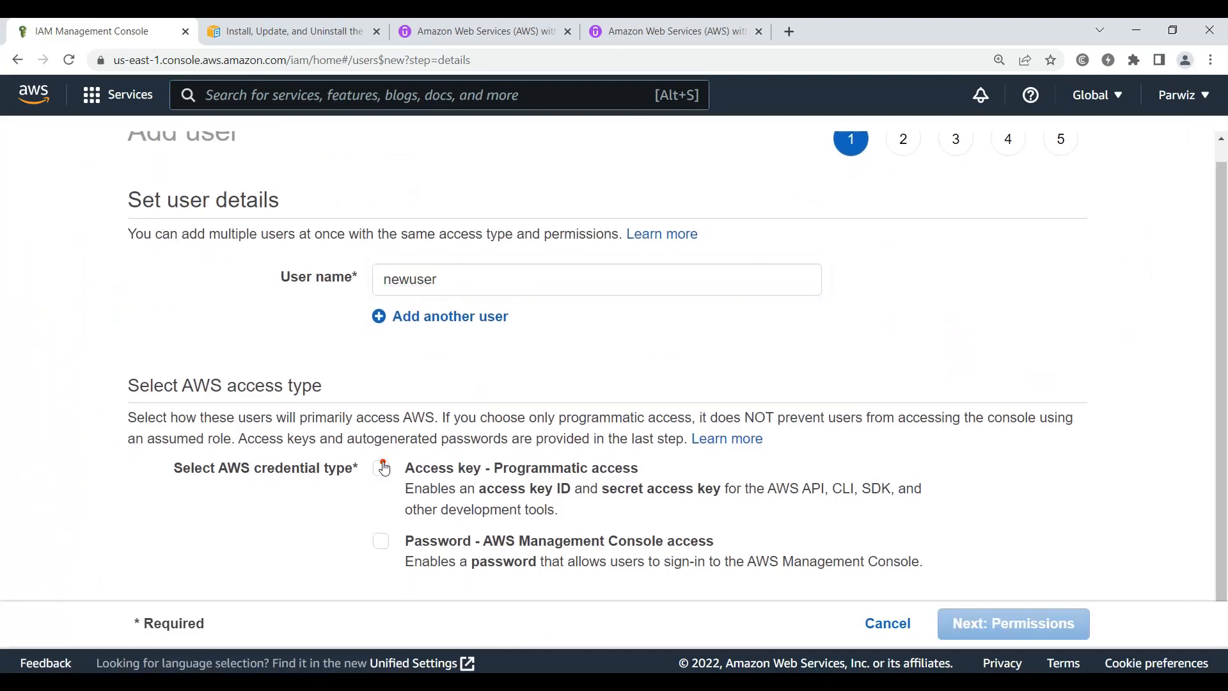
pyautogui.click(380, 468)
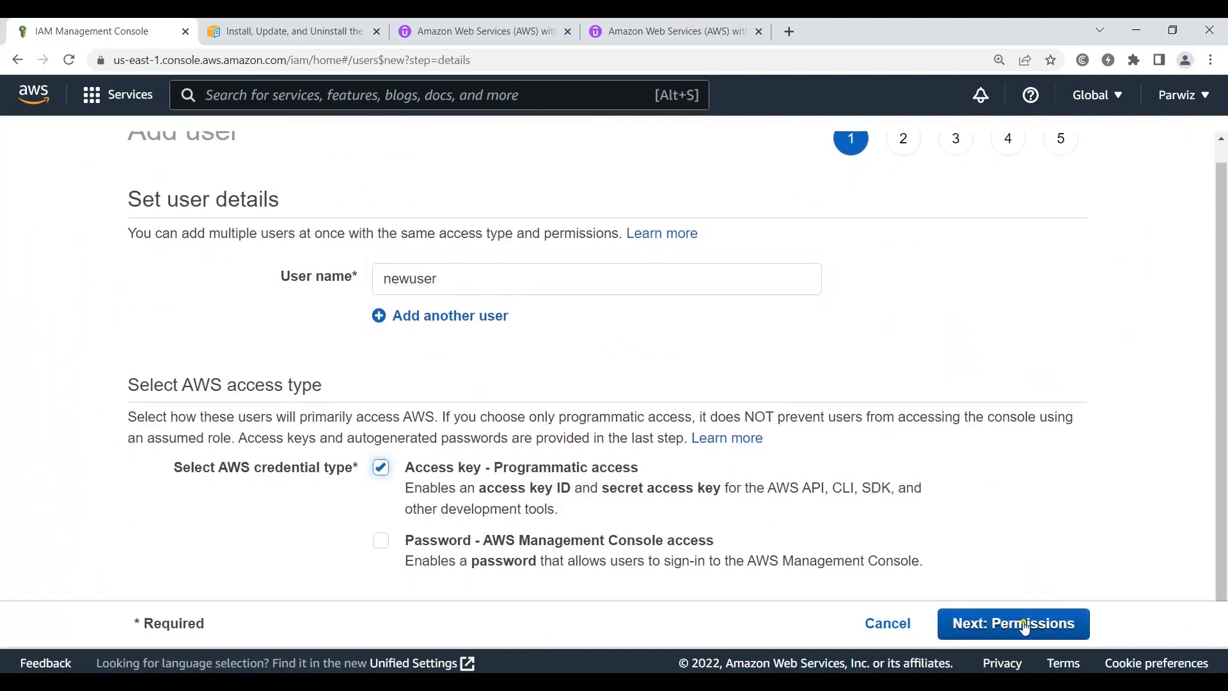
pyautogui.click(1012, 623)
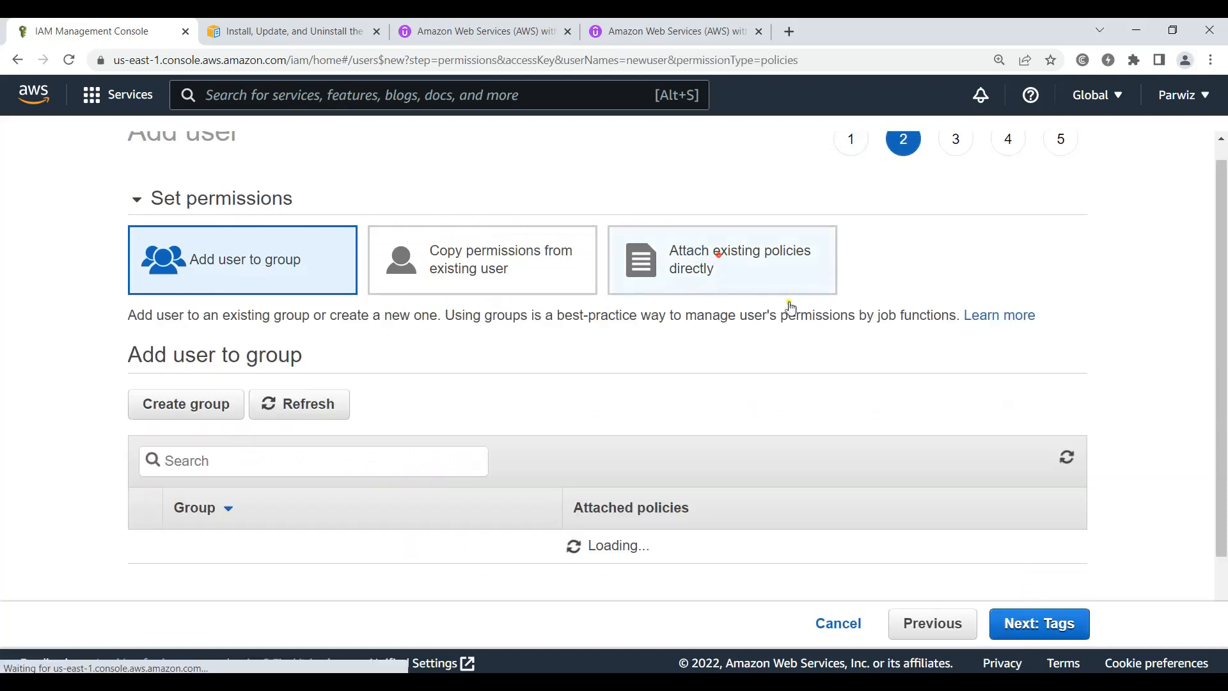
pyautogui.click(722, 259)
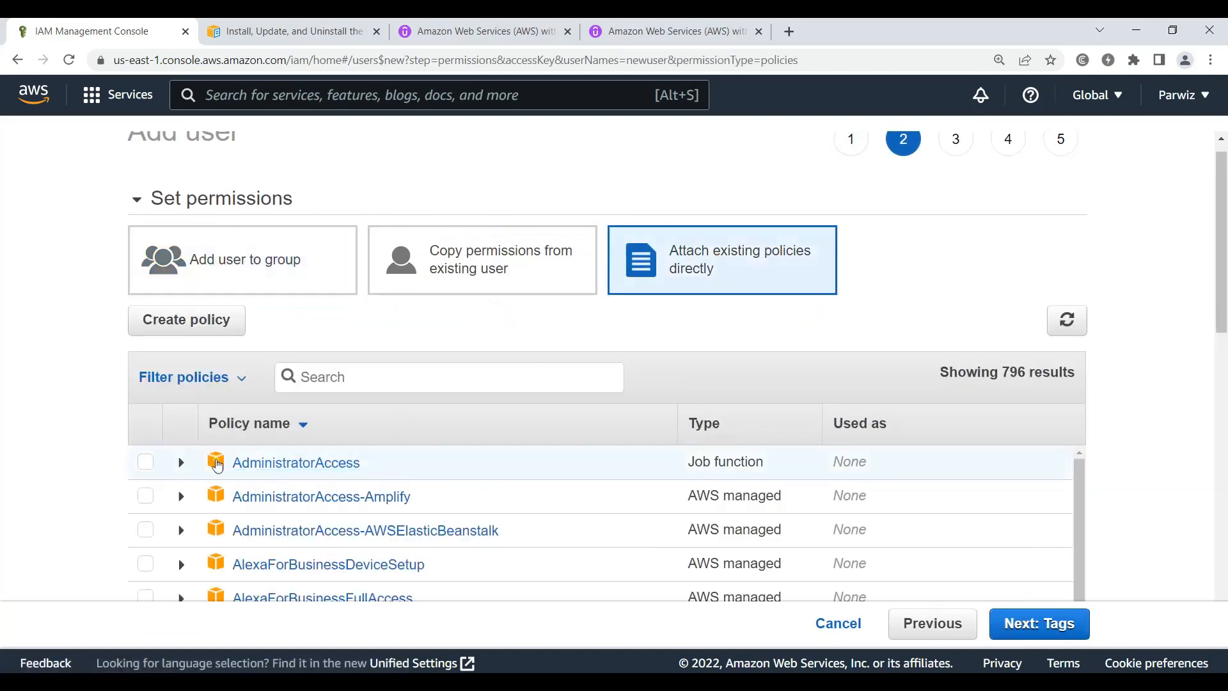
# Step: Attach AdministratorAccess, review and create the user
pyautogui.click(146, 461)
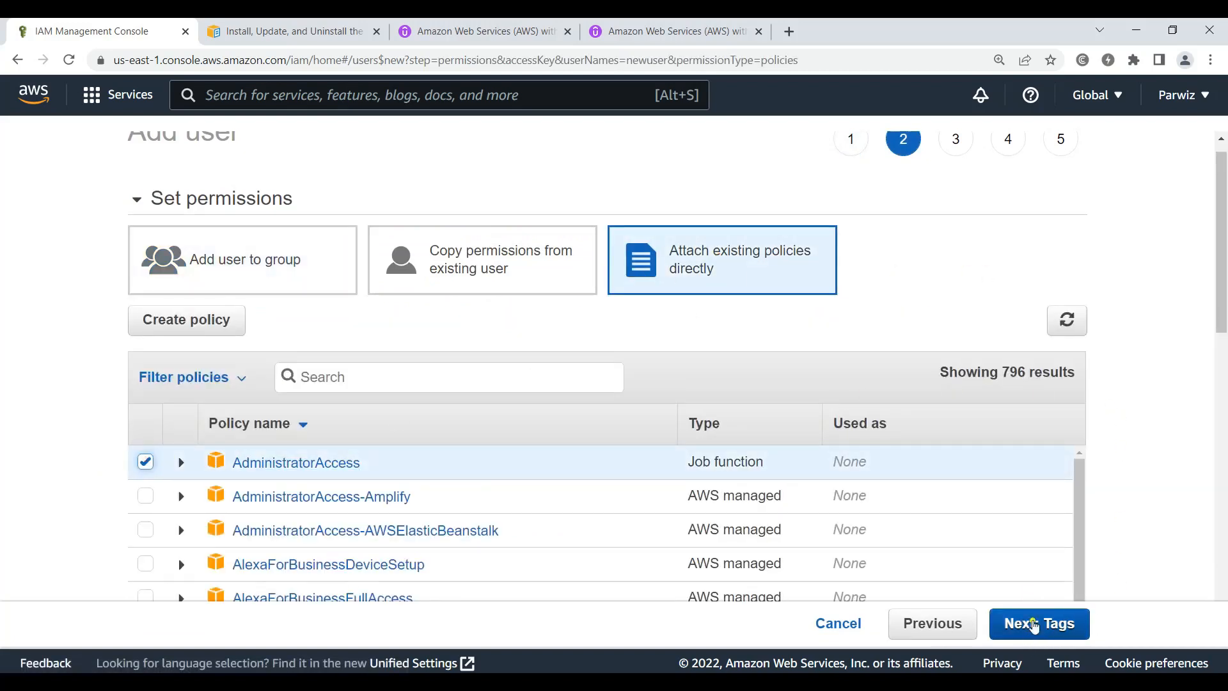
pyautogui.click(1039, 623)
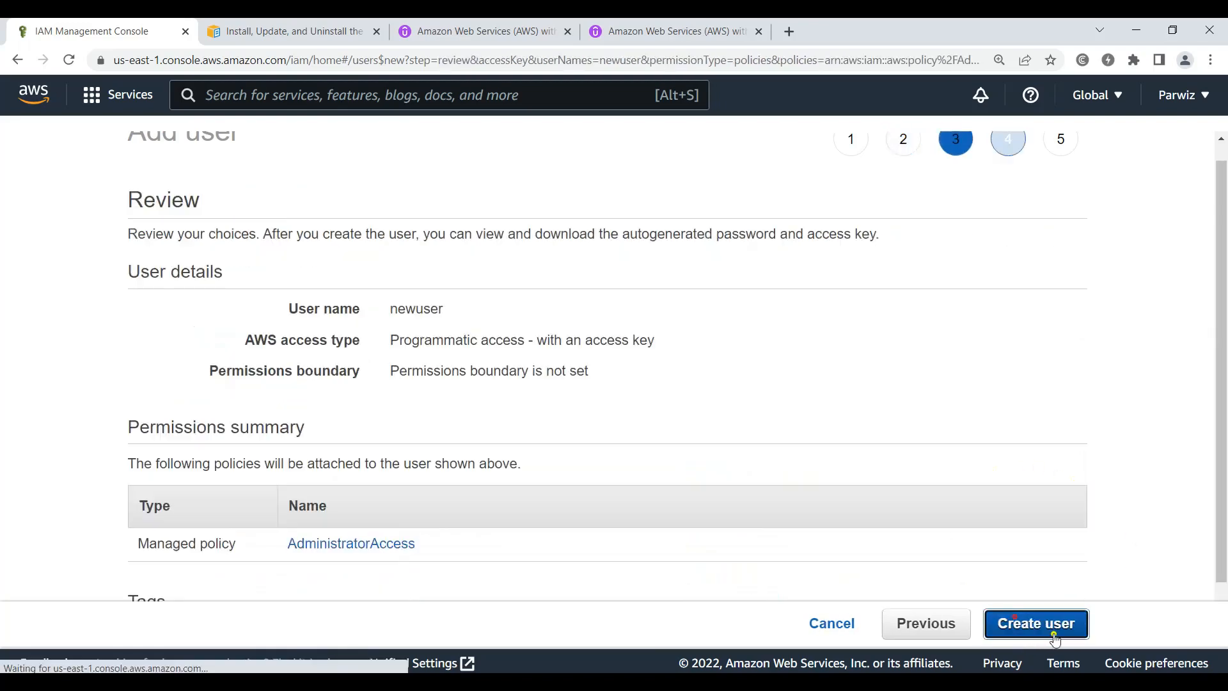
pyautogui.click(1036, 622)
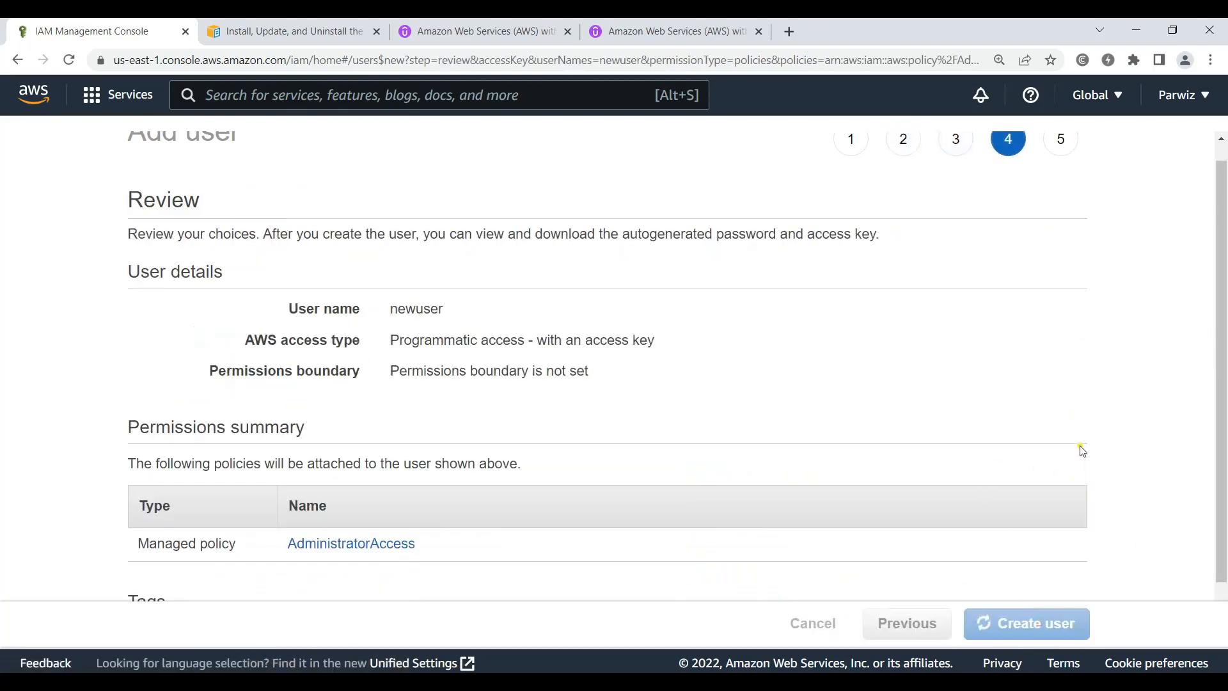
pyautogui.scroll(-3)
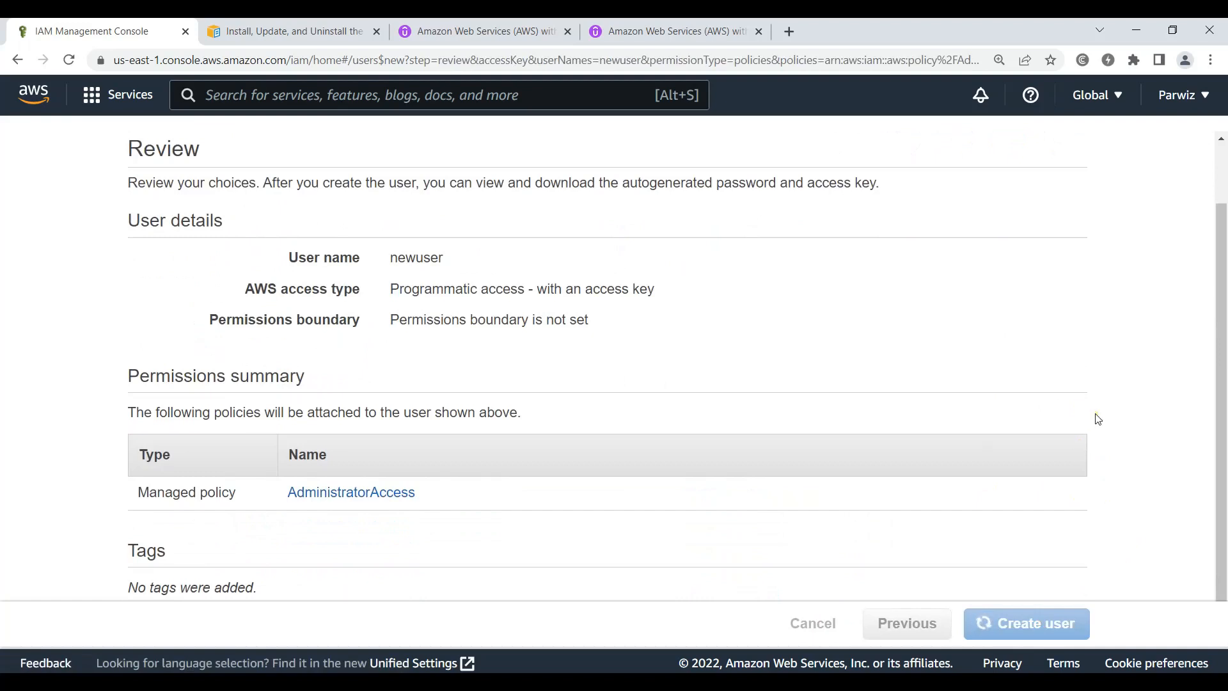
pyautogui.click(1025, 624)
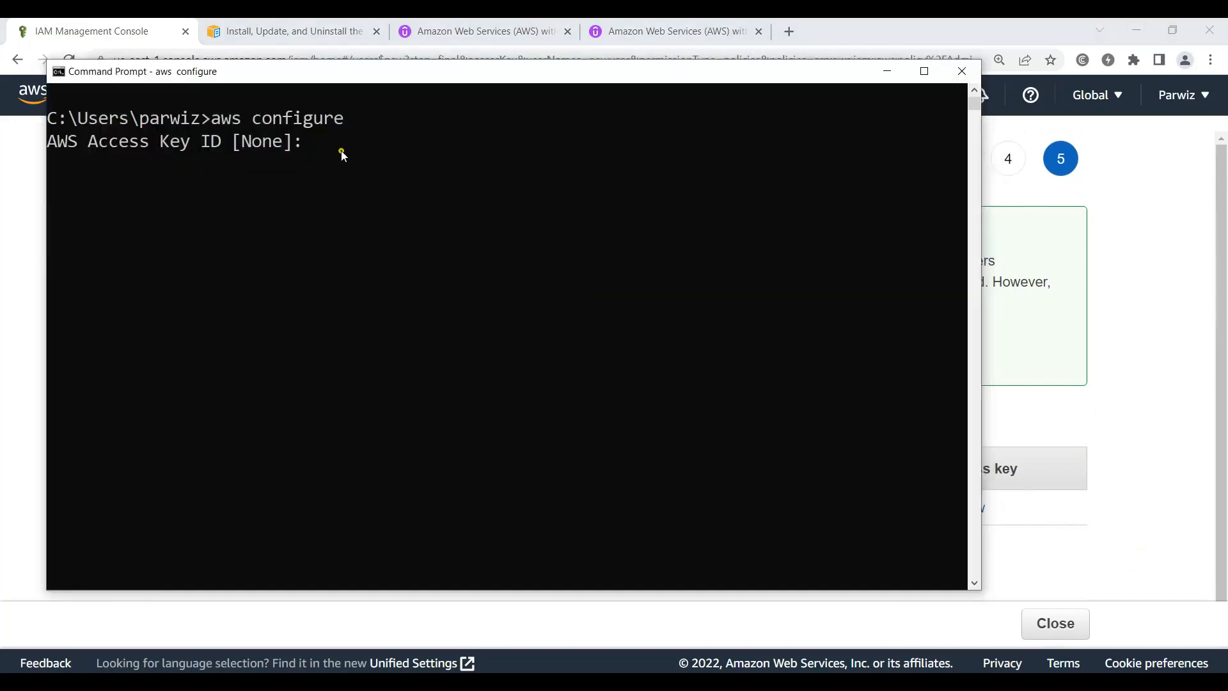
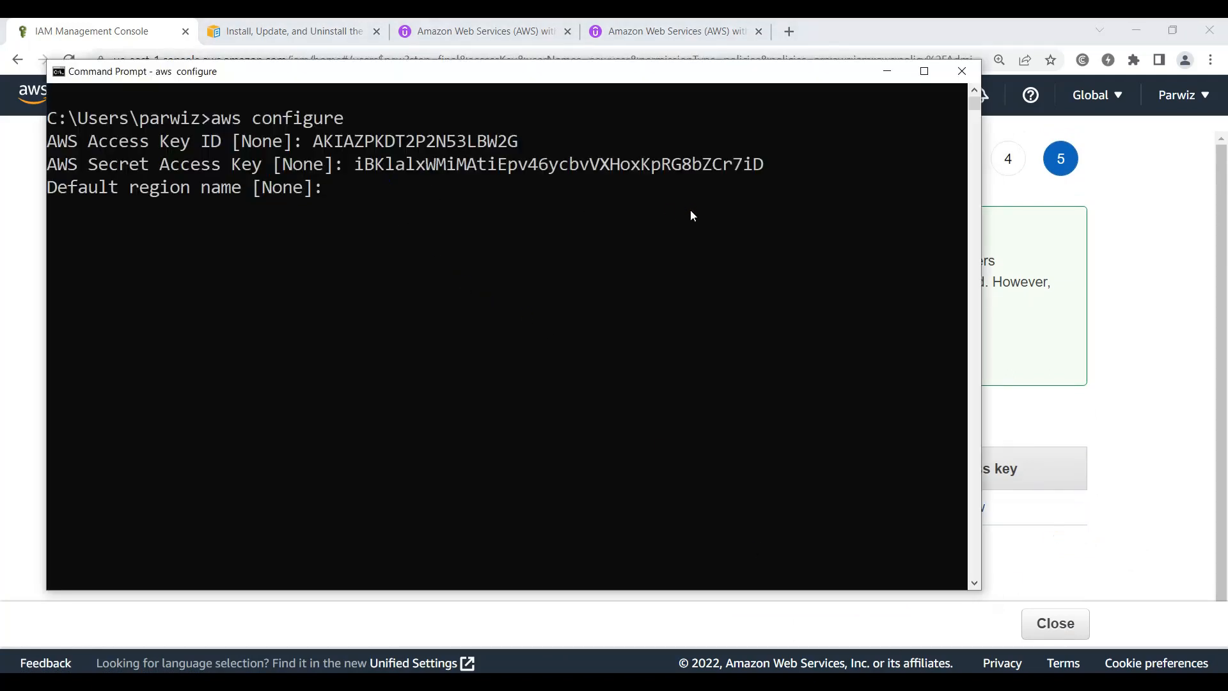
# Step: Set the default region to us-east-1 and output format to json, finishing the configuration
pyautogui.write('us-')
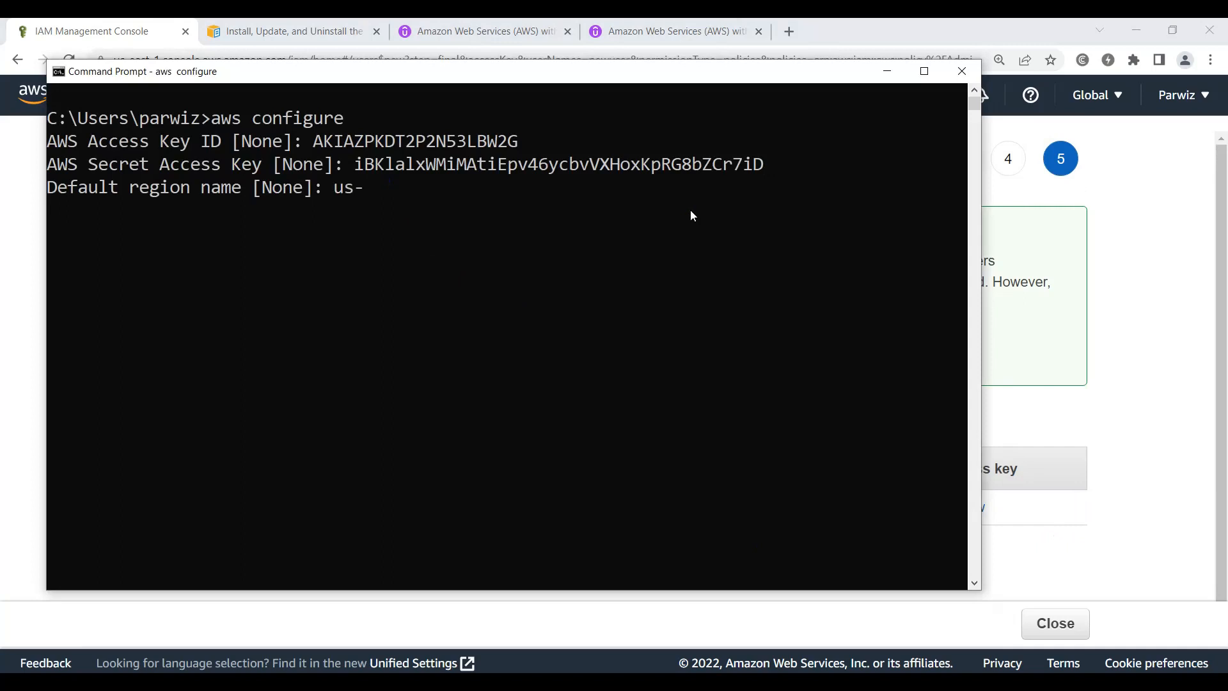
pyautogui.write('east-1')
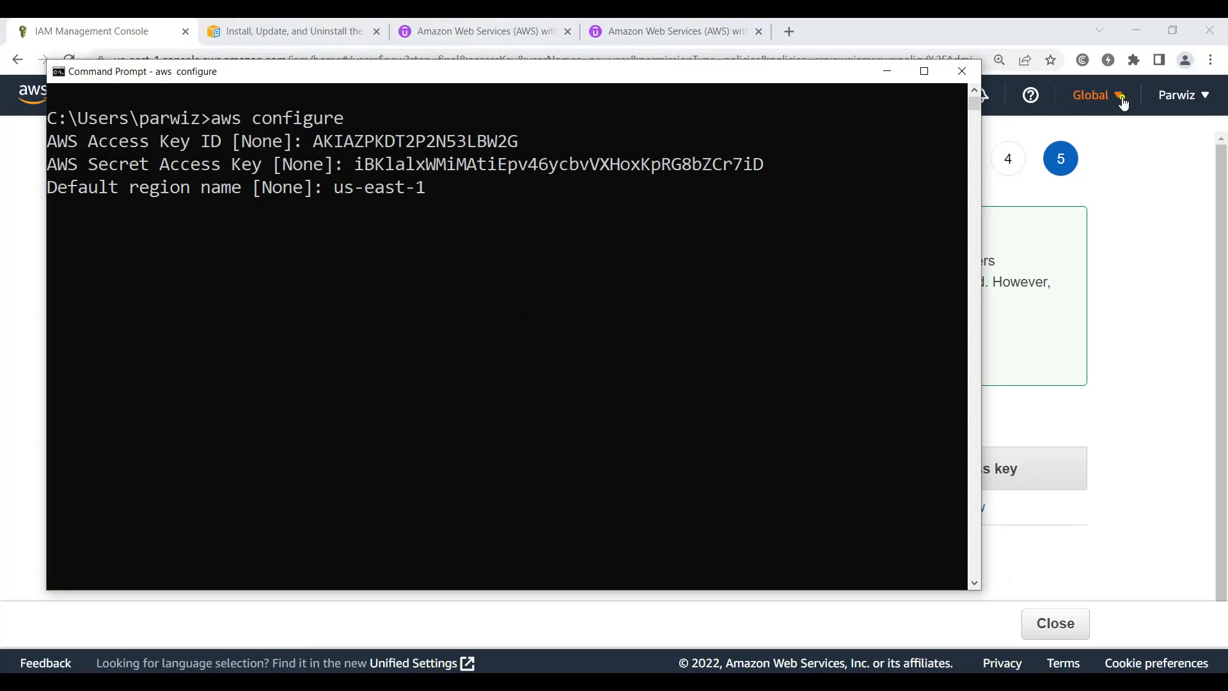
pyautogui.click(1089, 95)
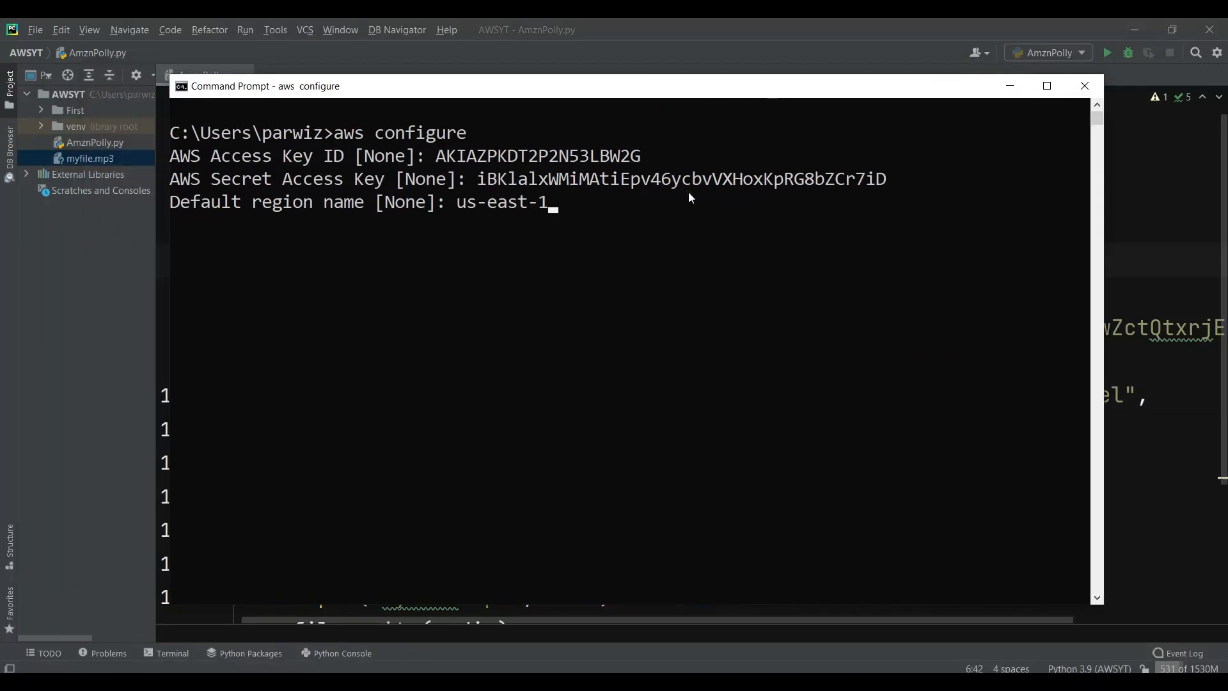
pyautogui.write('jso')
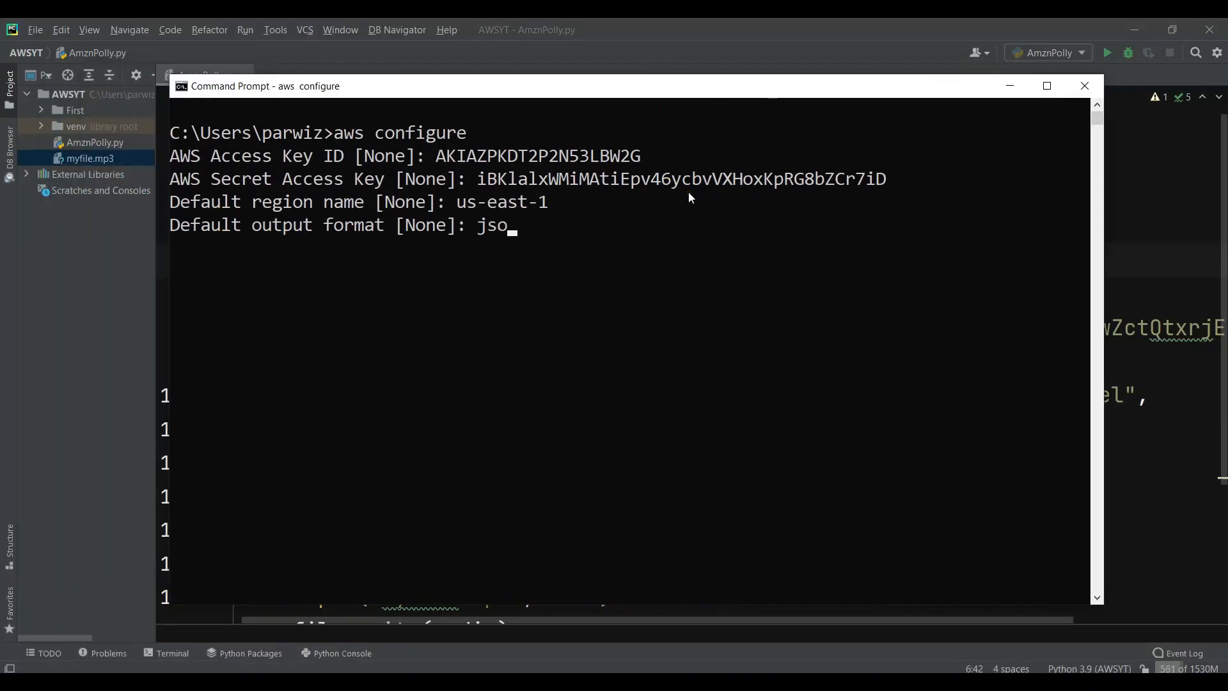
pyautogui.press('Enter')
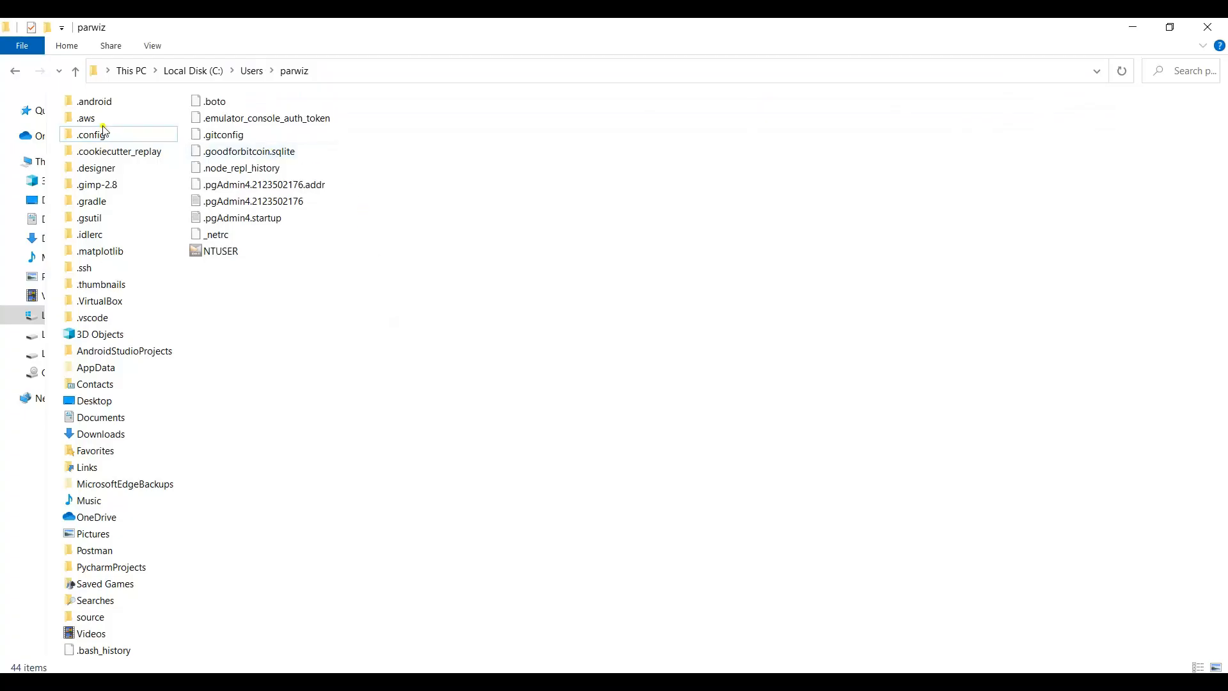
# Step: Open the .aws folder and view its config and credentials files
pyautogui.doubleClick(85, 117)
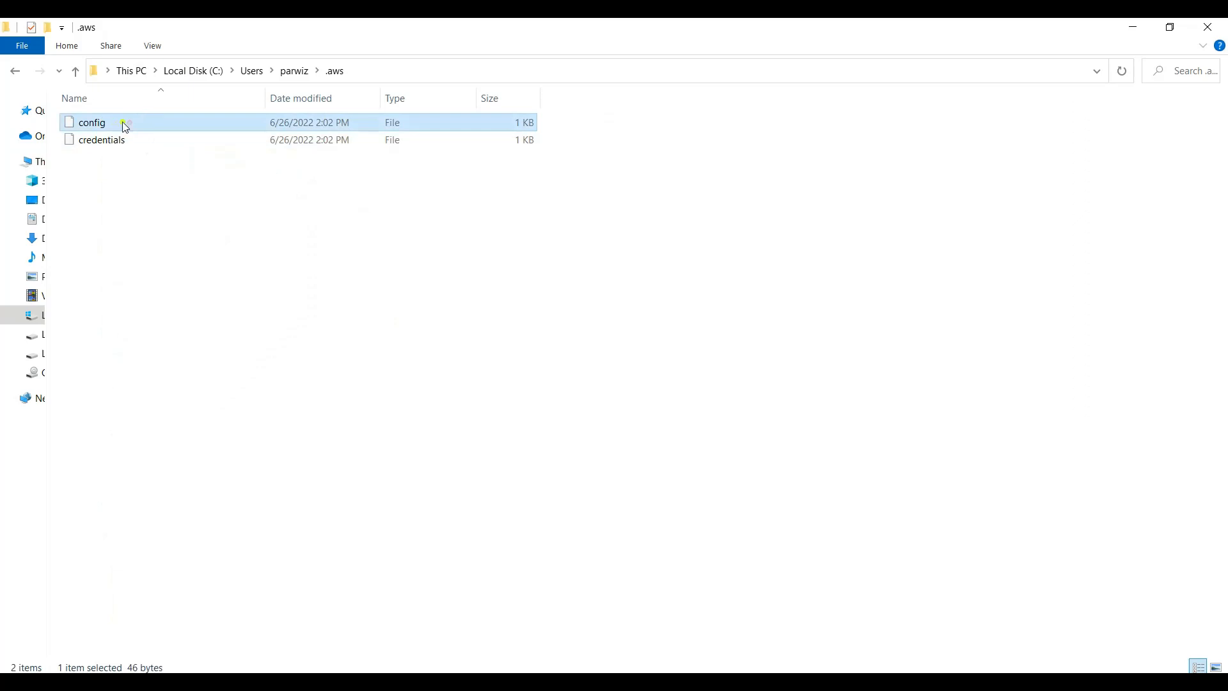
pyautogui.click(102, 139)
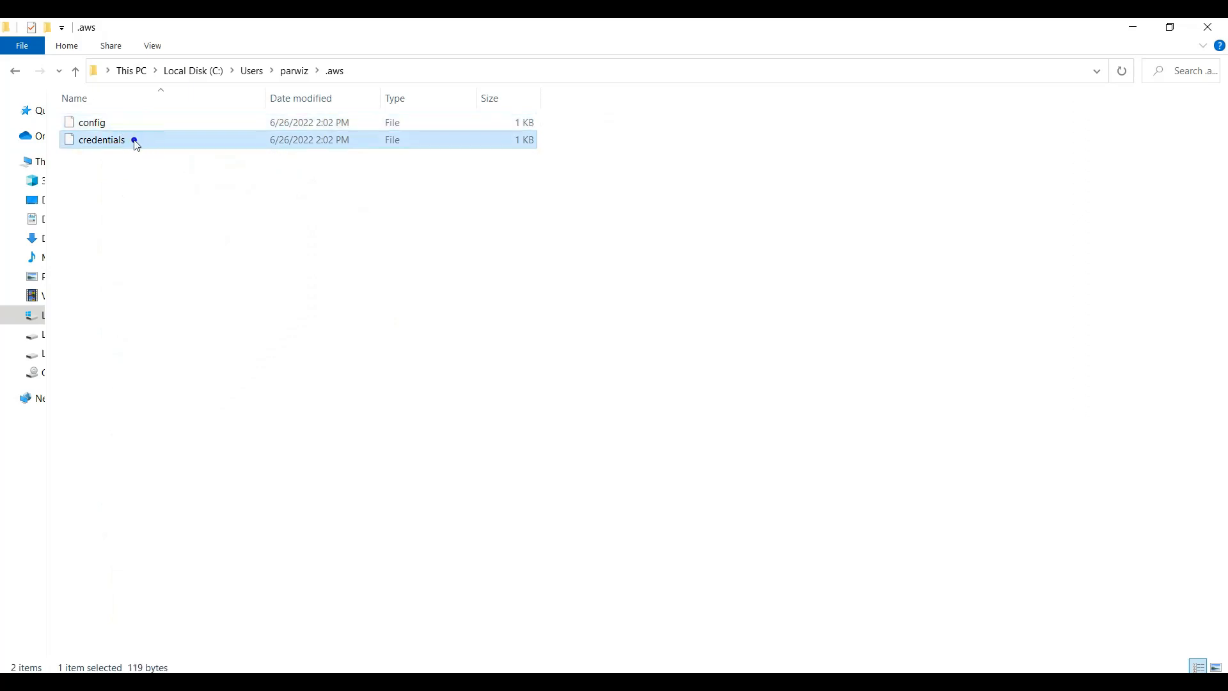
pyautogui.click(614, 305)
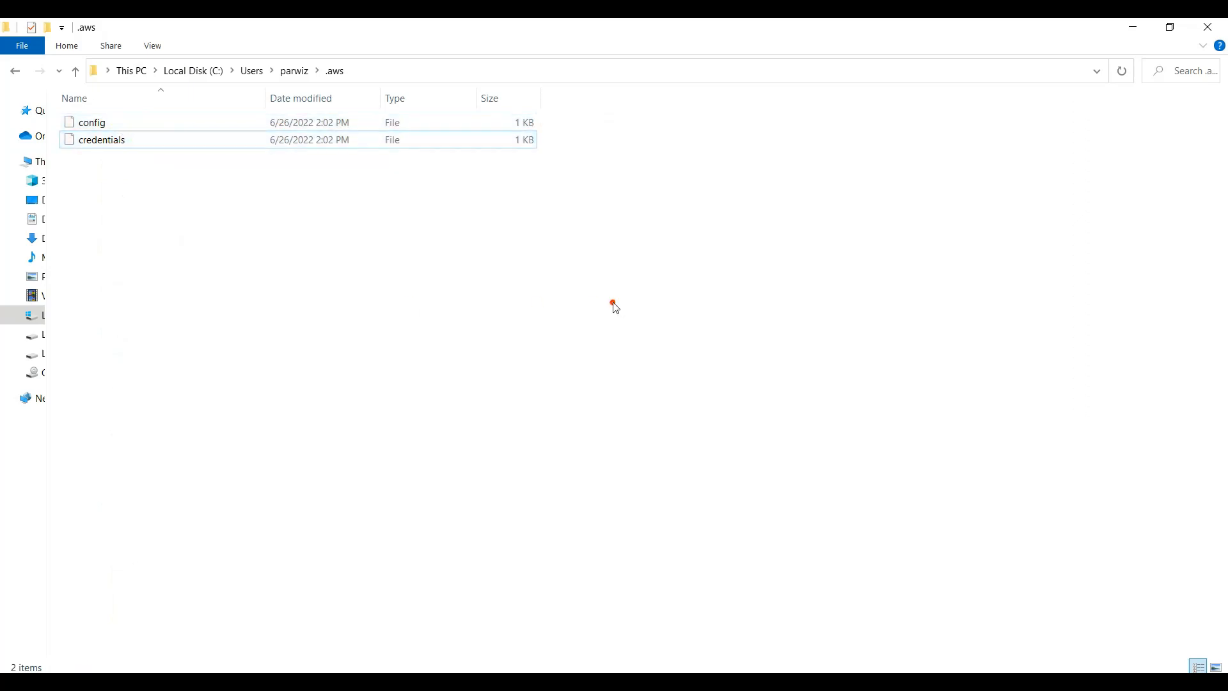
pyautogui.moveTo(669, 492)
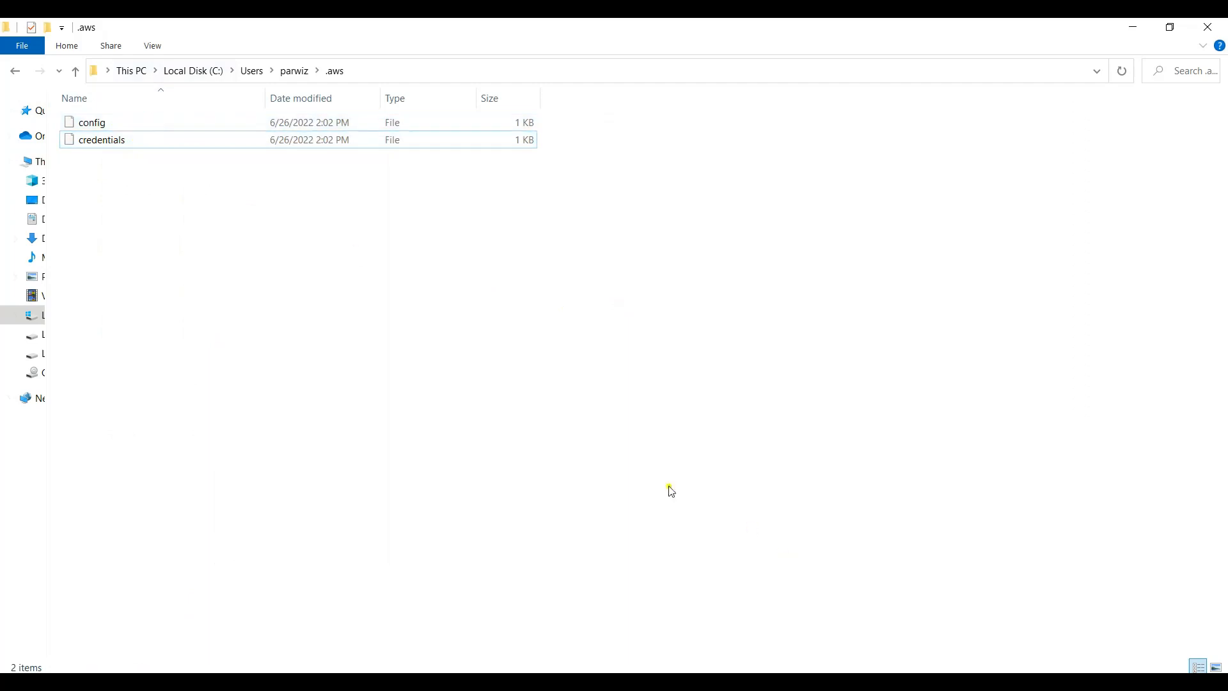
pyautogui.moveTo(194, 168)
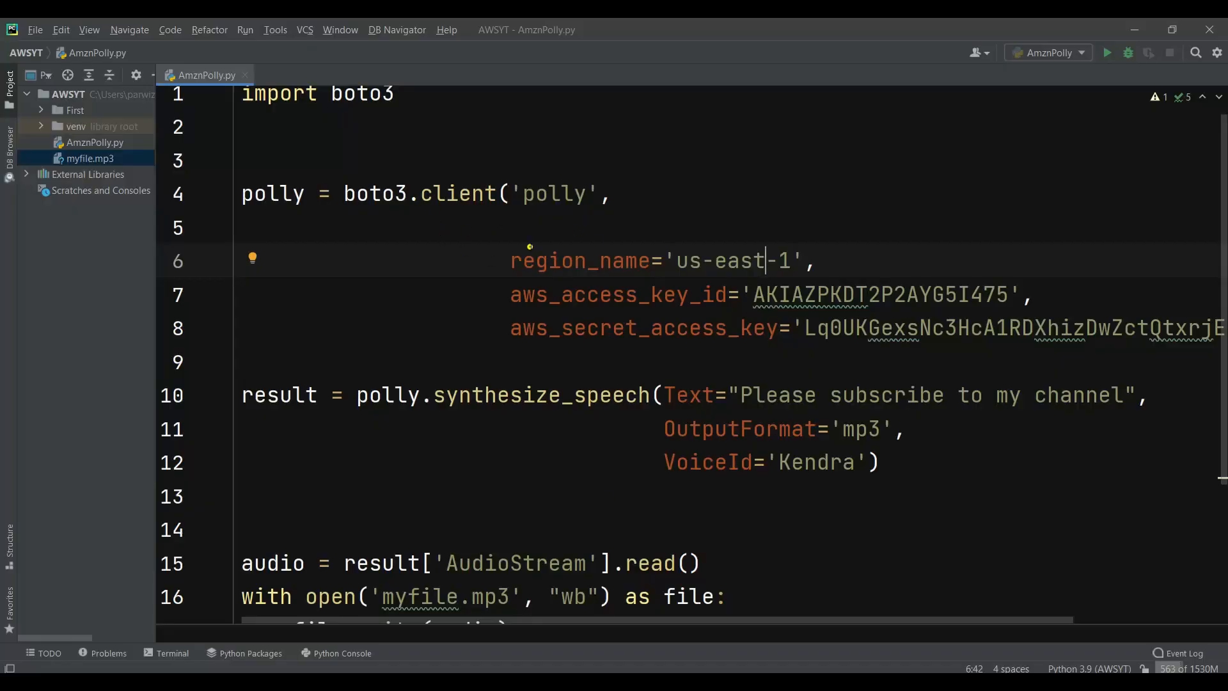
# Step: Remove the inline region and key arguments from boto3.client and delete the old myfile.mp3
pyautogui.doubleClick(579, 261)
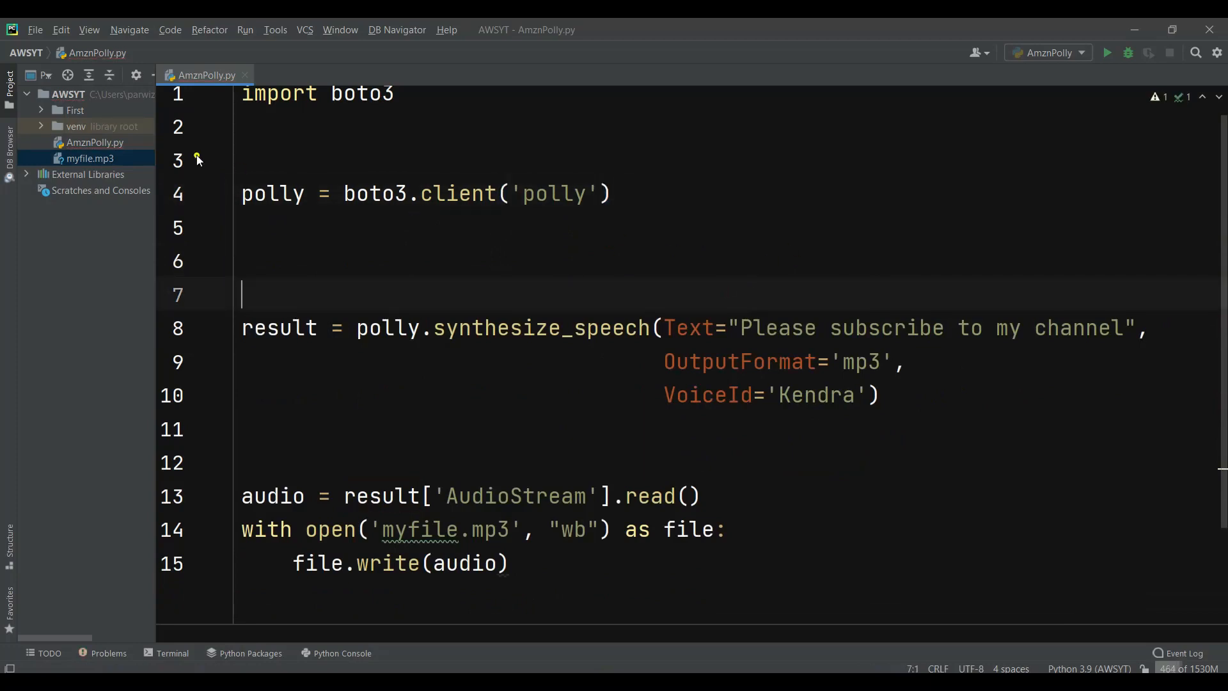
pyautogui.press('Delete')
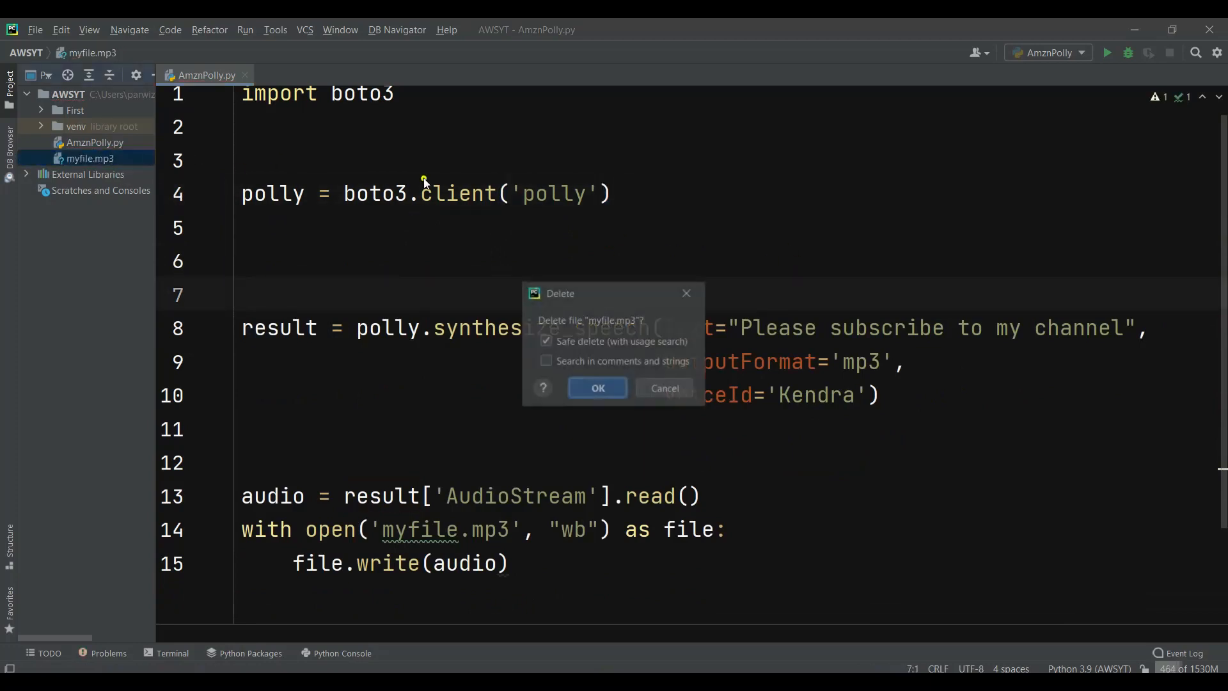
pyautogui.click(598, 388)
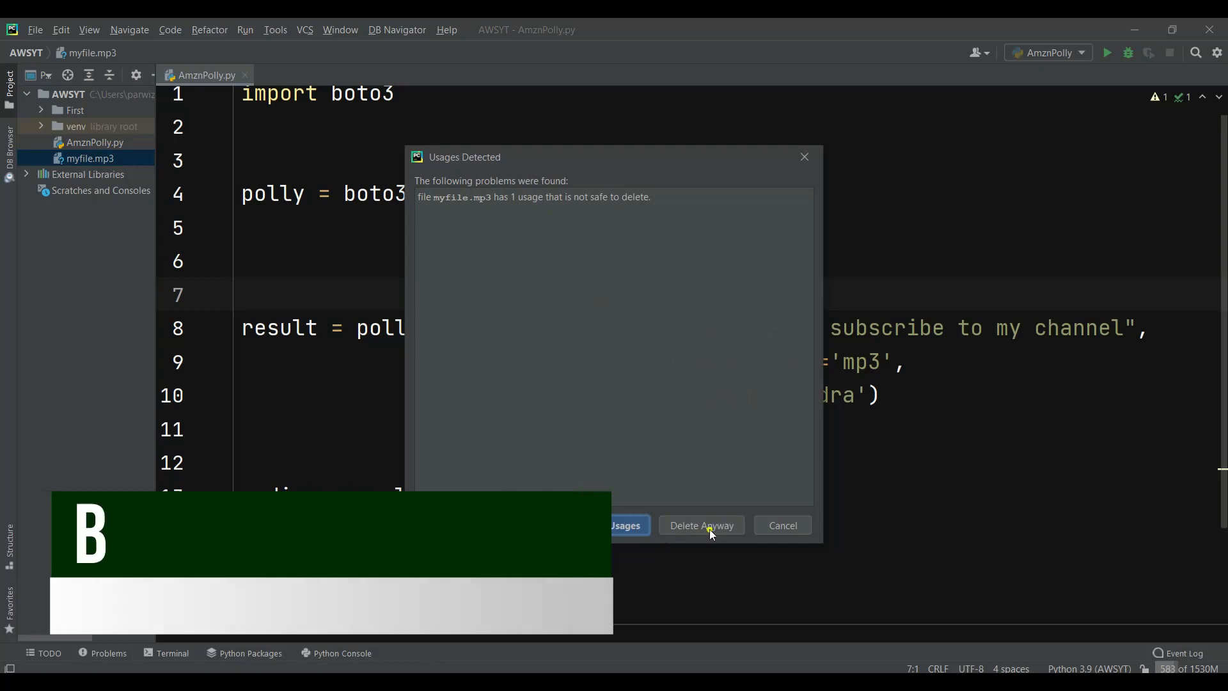
pyautogui.click(700, 525)
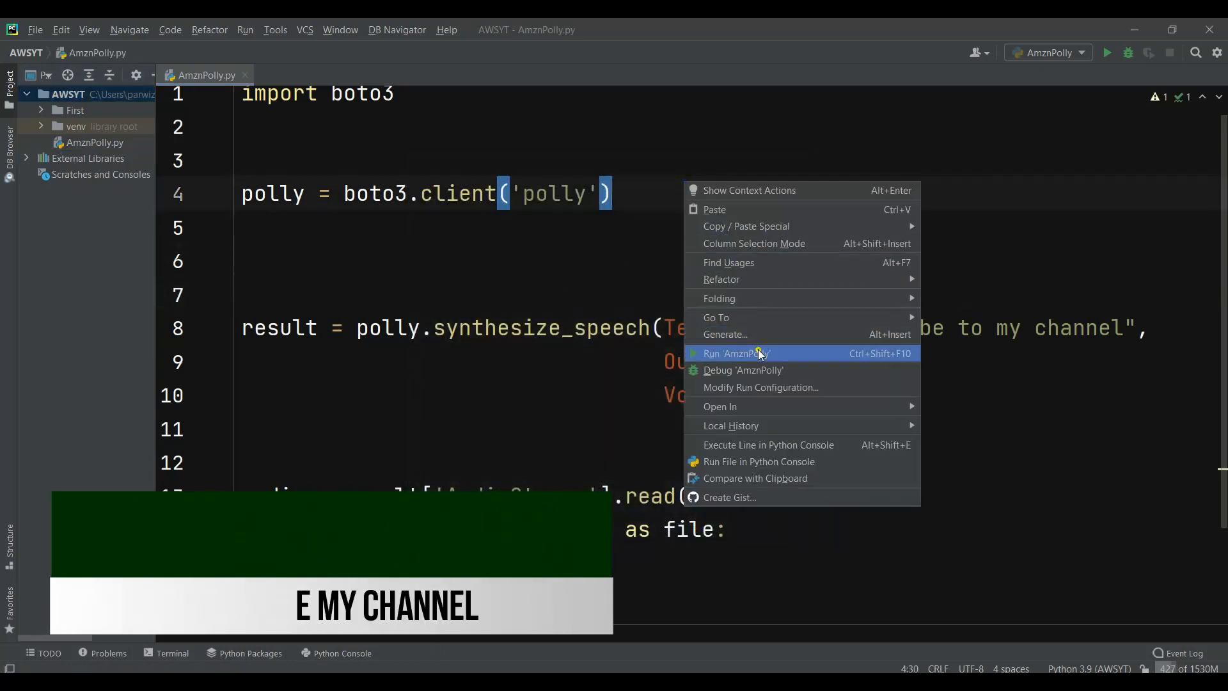
# Step: Run the AmznPolly script to regenerate myfile.mp3
pyautogui.click(735, 353)
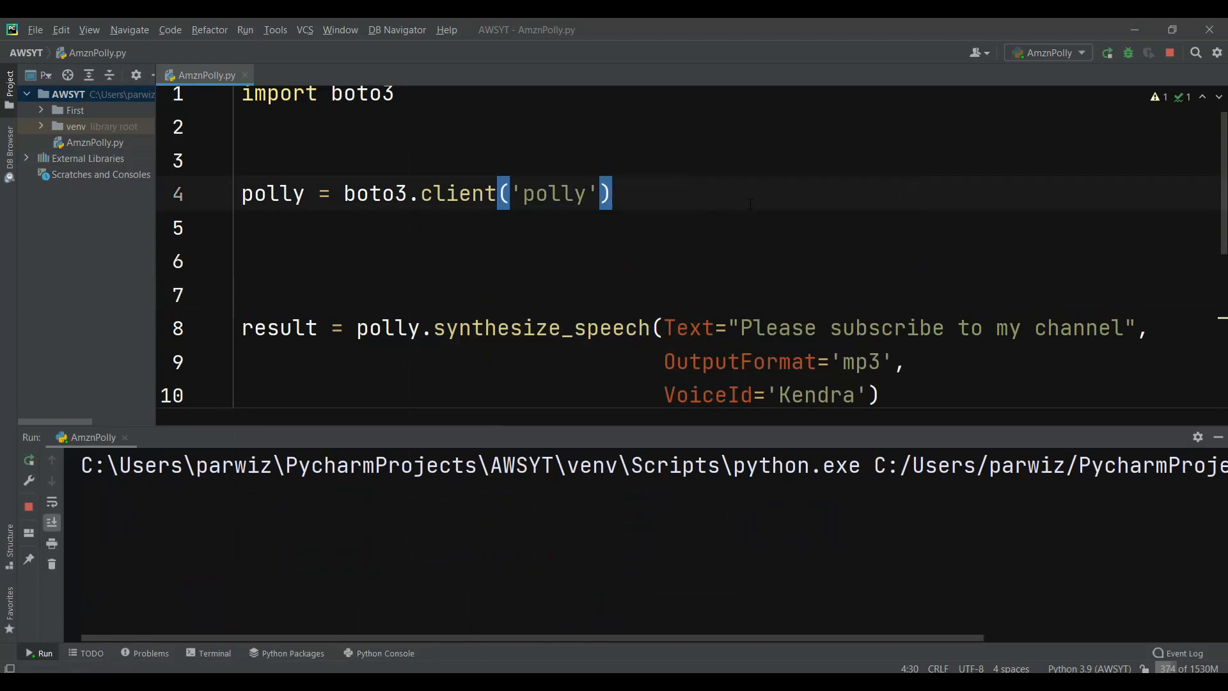
pyautogui.click(1107, 52)
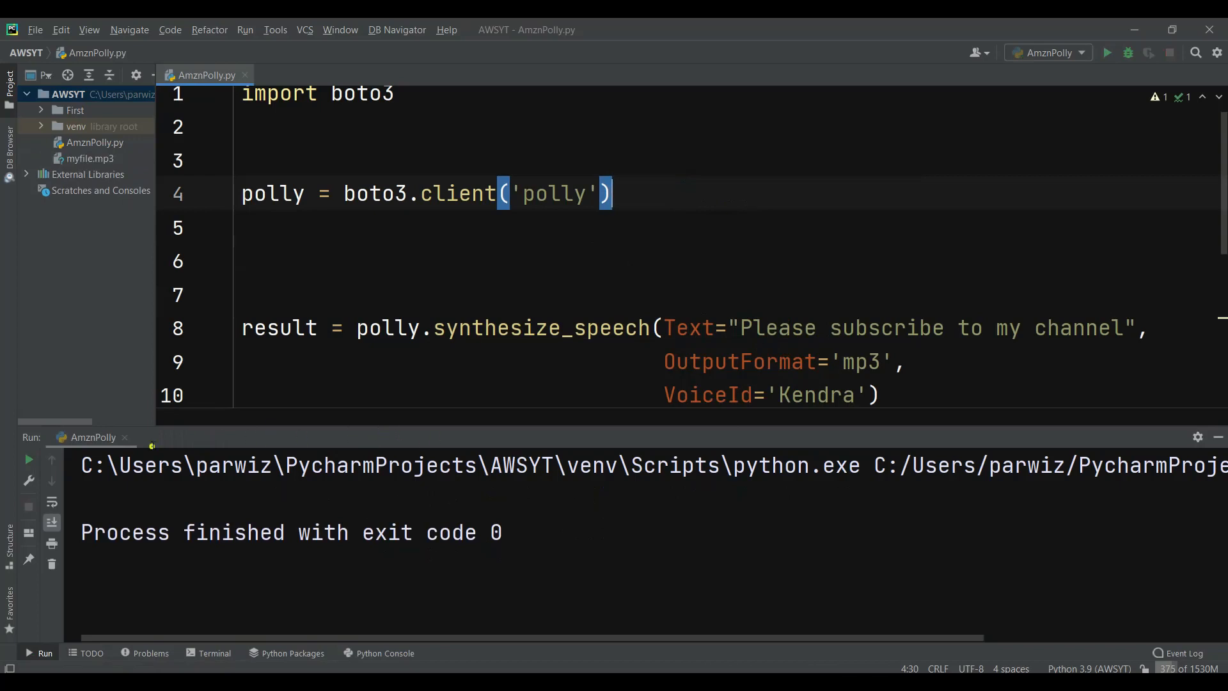
# Step: Show the new myfile.mp3 in its project folder via Open In > Explorer
pyautogui.click(90, 158)
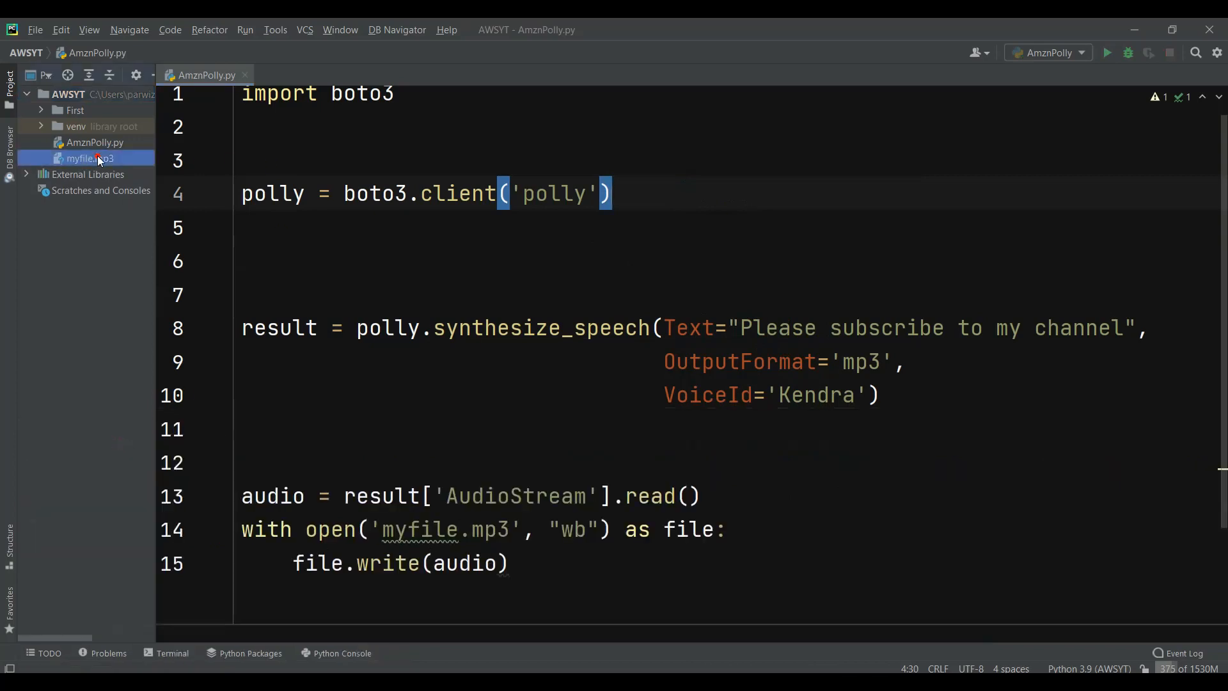
pyautogui.rightClick(84, 158)
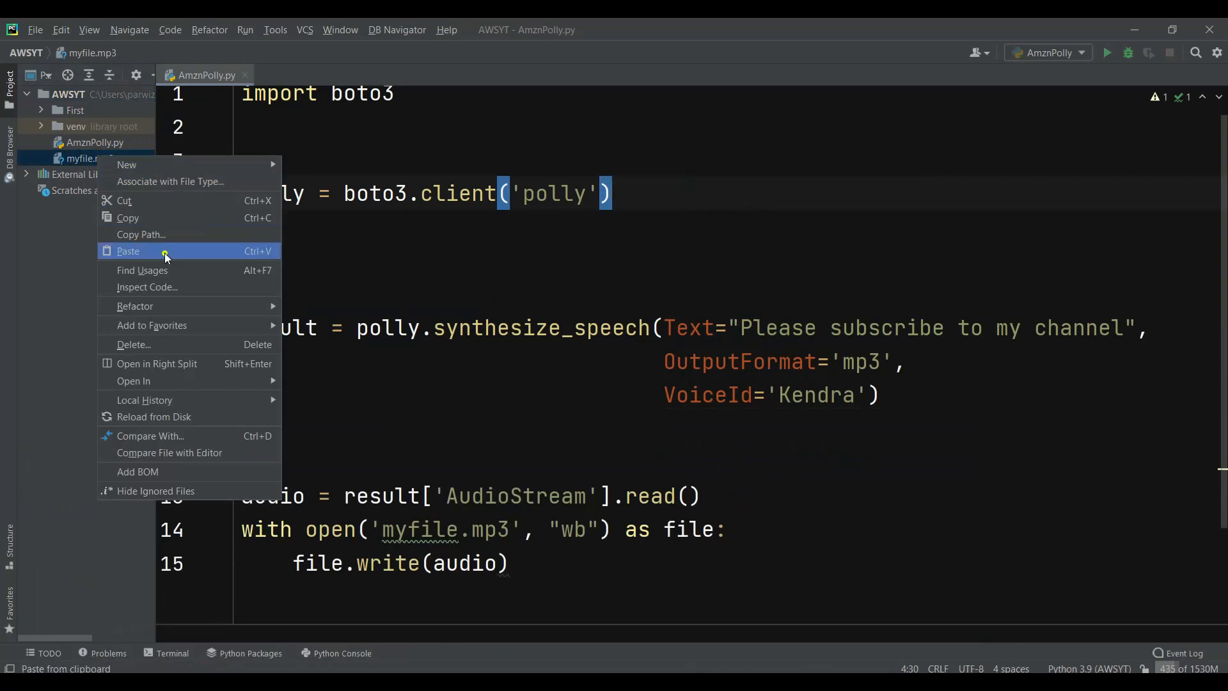
pyautogui.moveTo(133, 381)
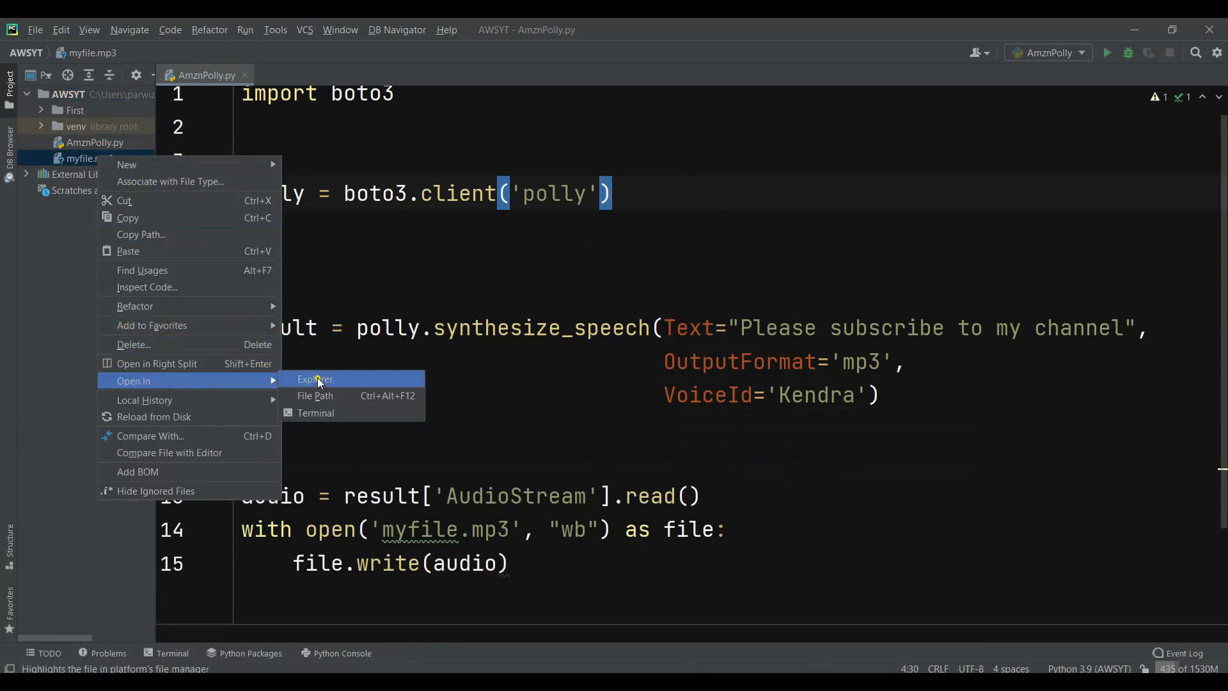
pyautogui.click(314, 380)
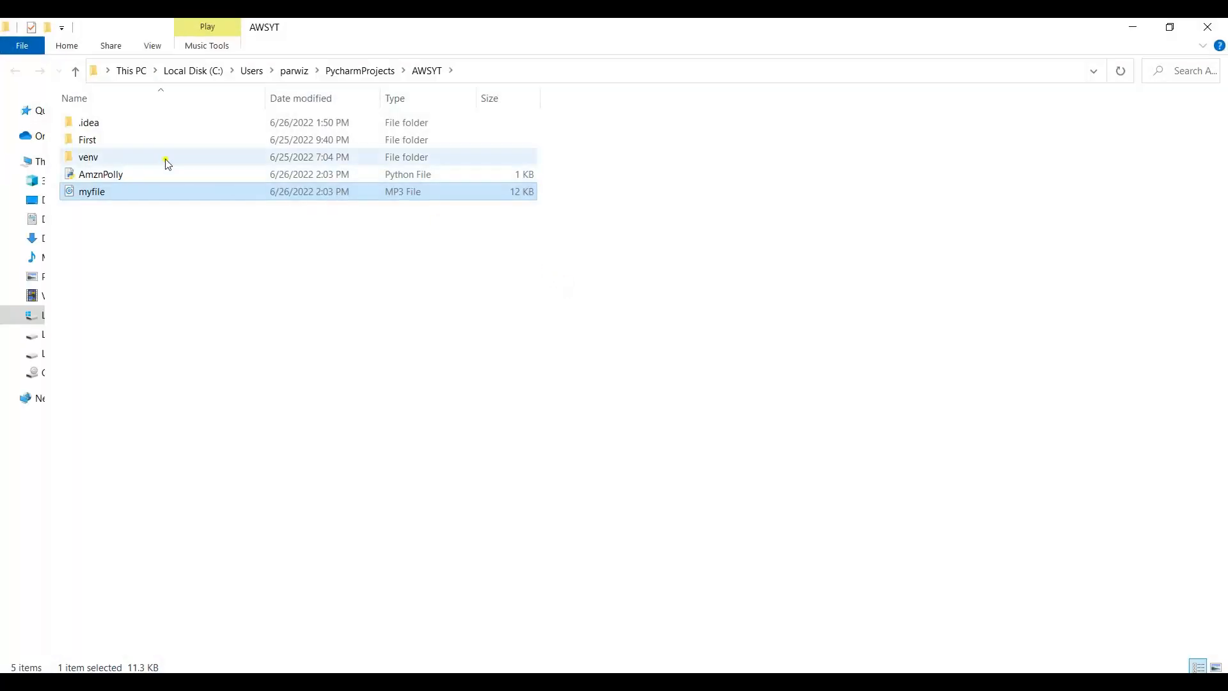
pyautogui.rightClick(91, 191)
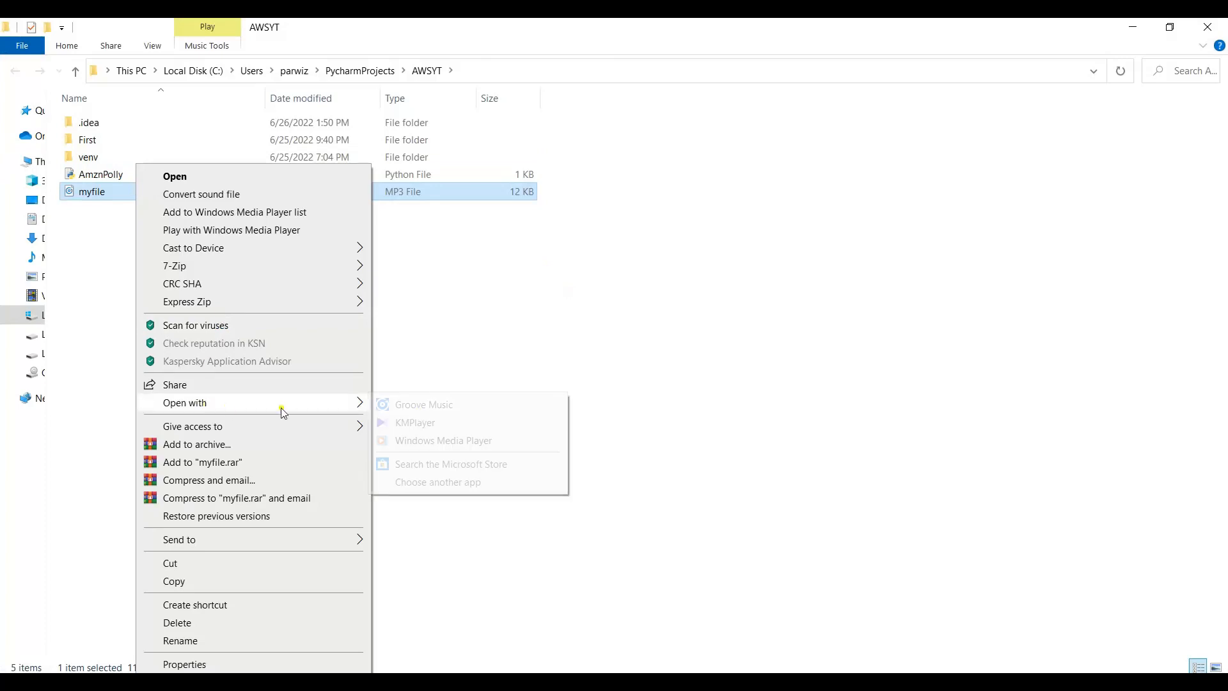
pyautogui.click(442, 440)
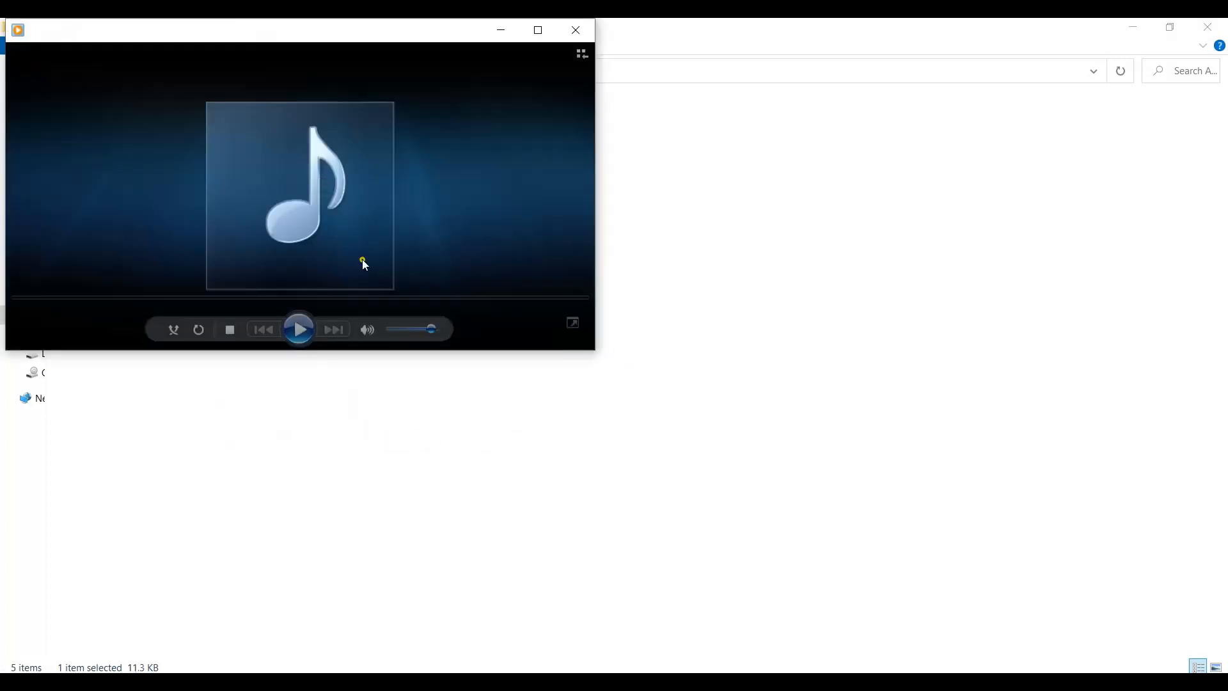
pyautogui.click(299, 329)
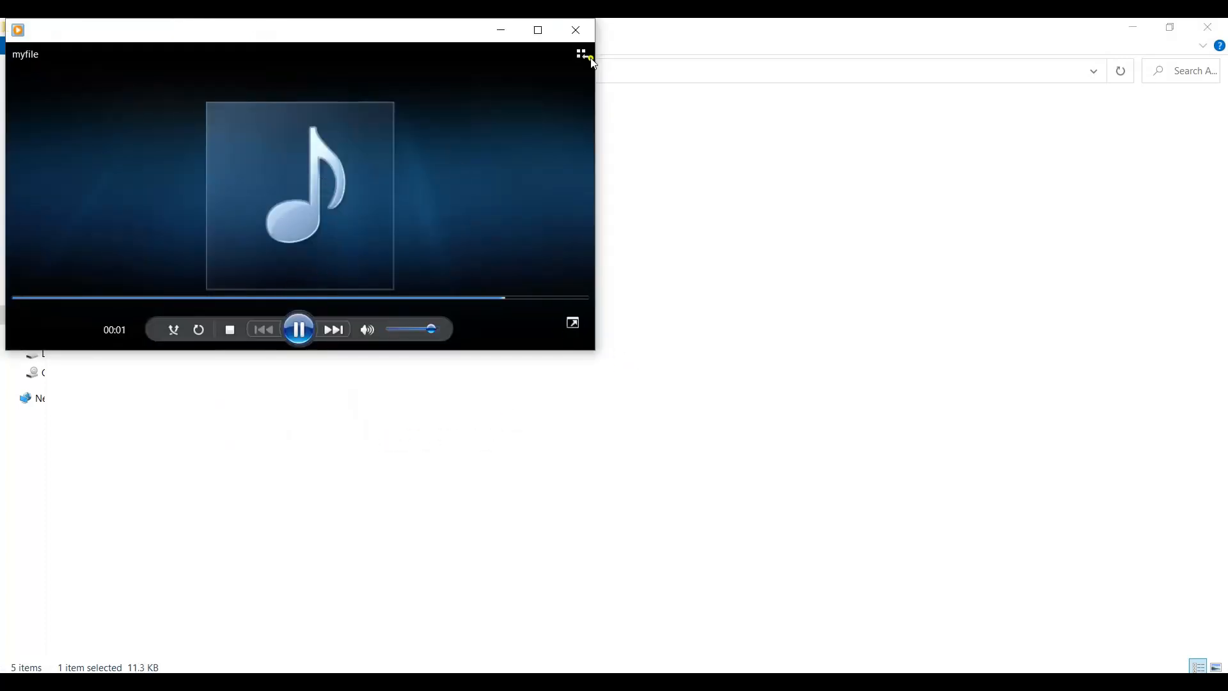
pyautogui.click(575, 30)
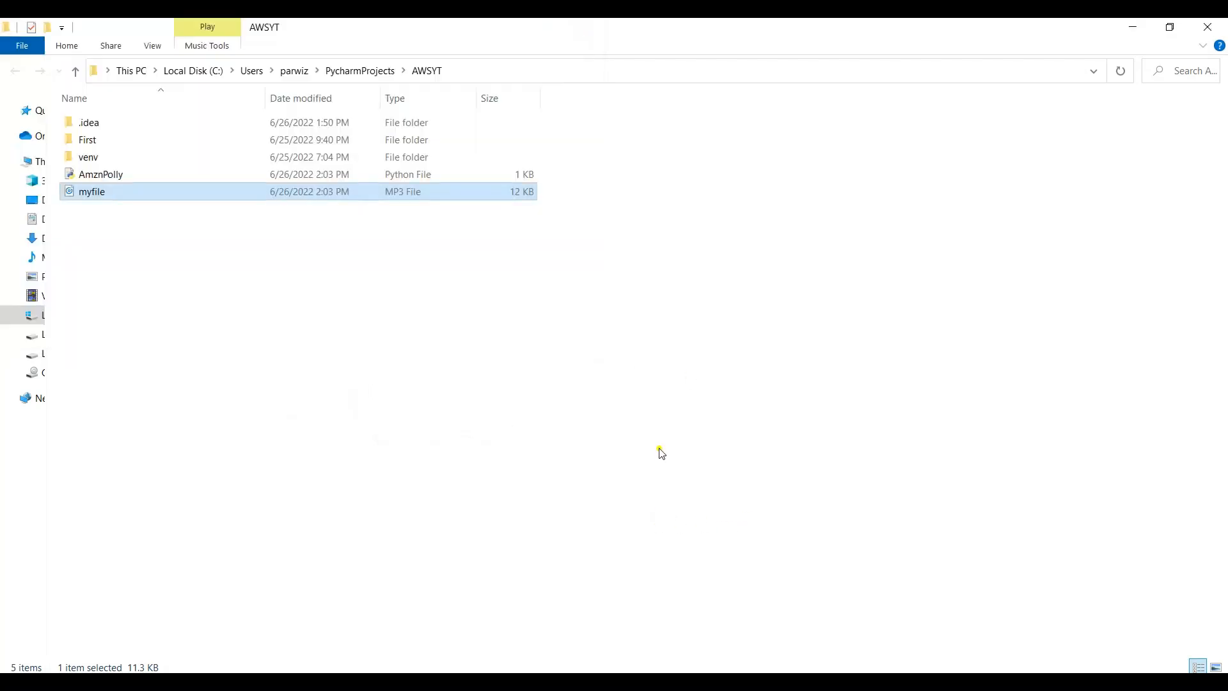